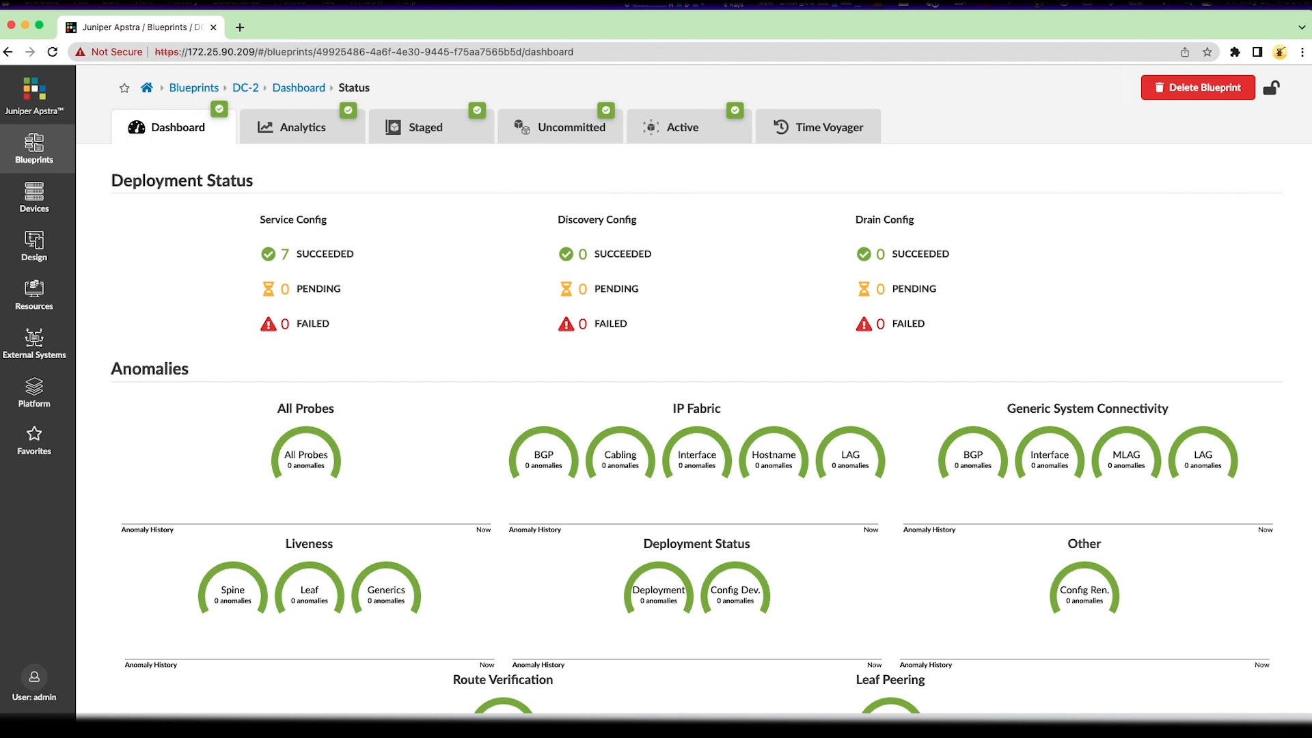
- Review the DC-2 blueprint's Active physical topology and status panel showing zero anomalies
click(684, 126)
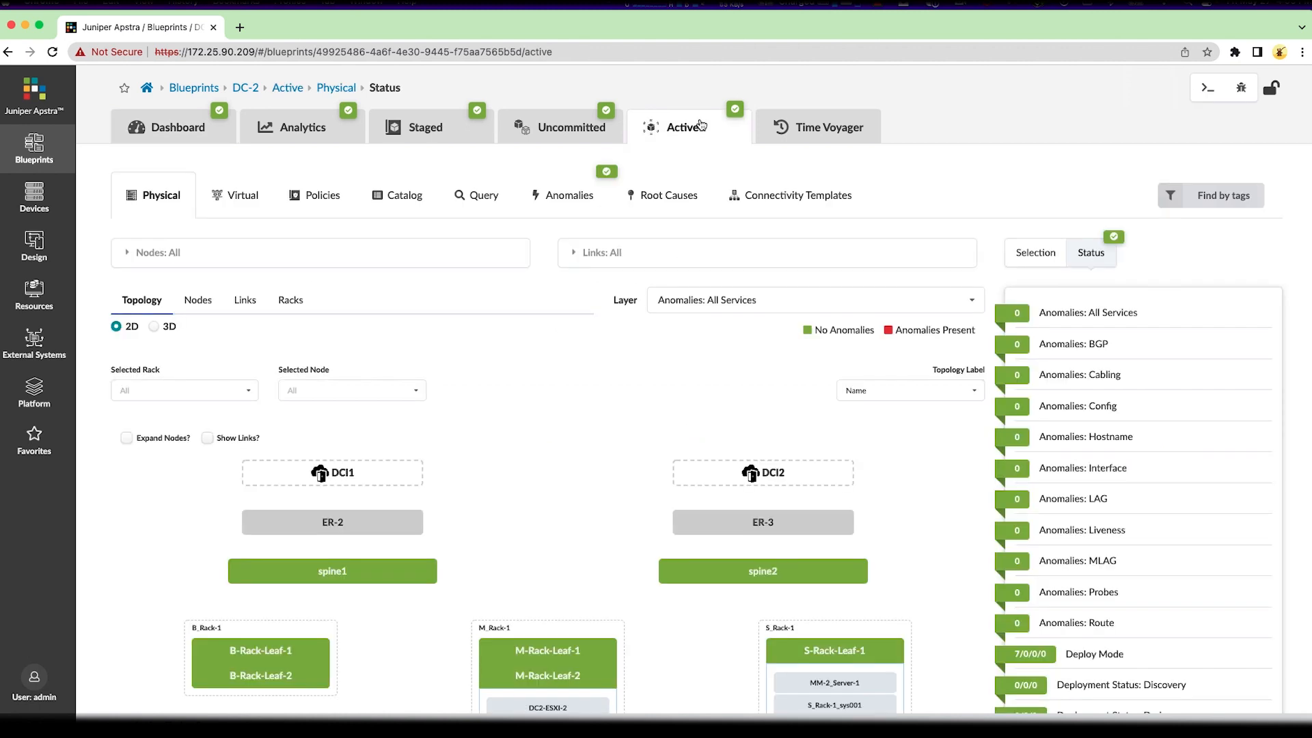
mouse_move(483, 569)
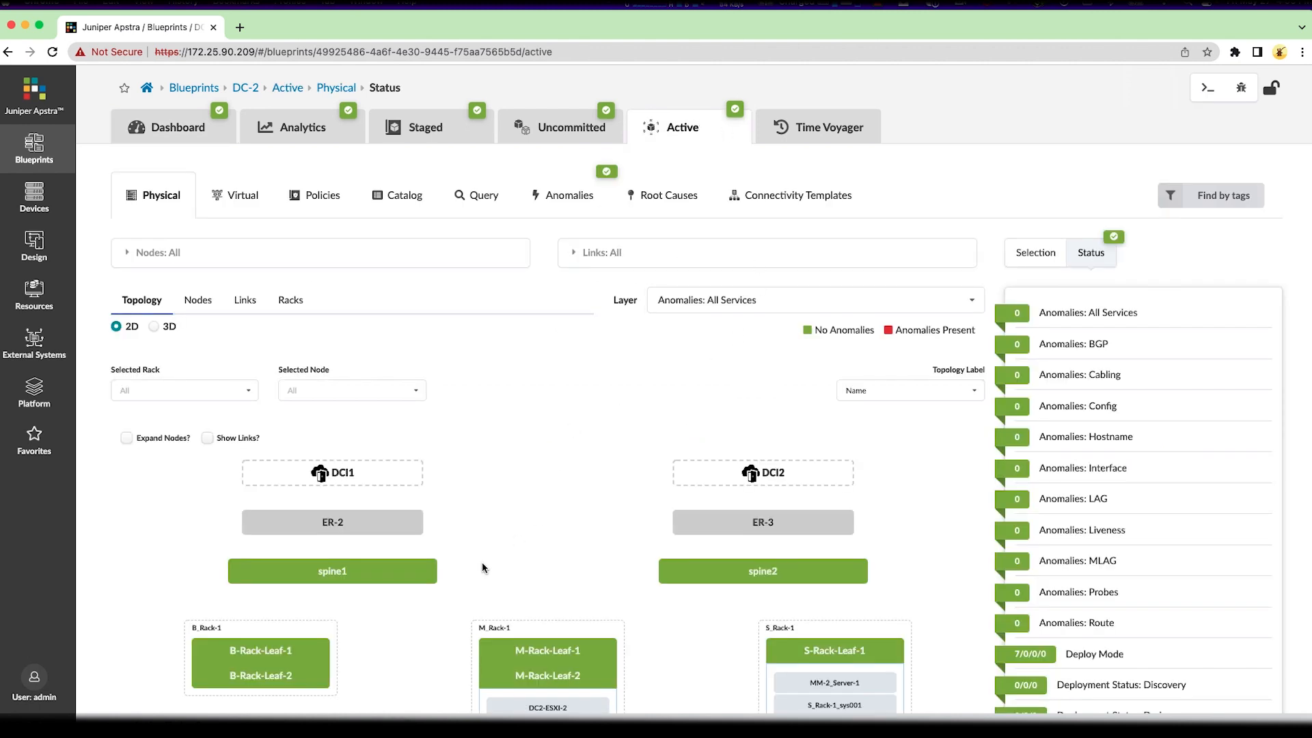
scroll(down, 3)
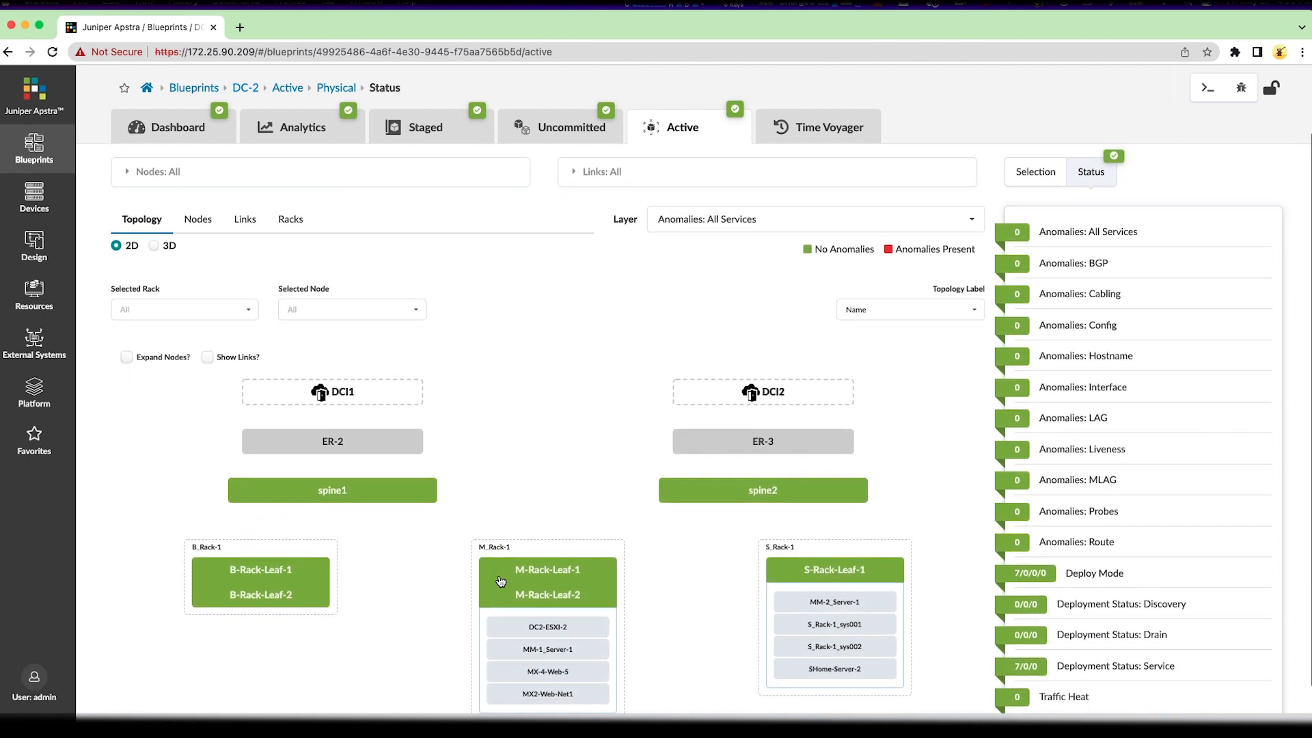
mouse_move(342, 572)
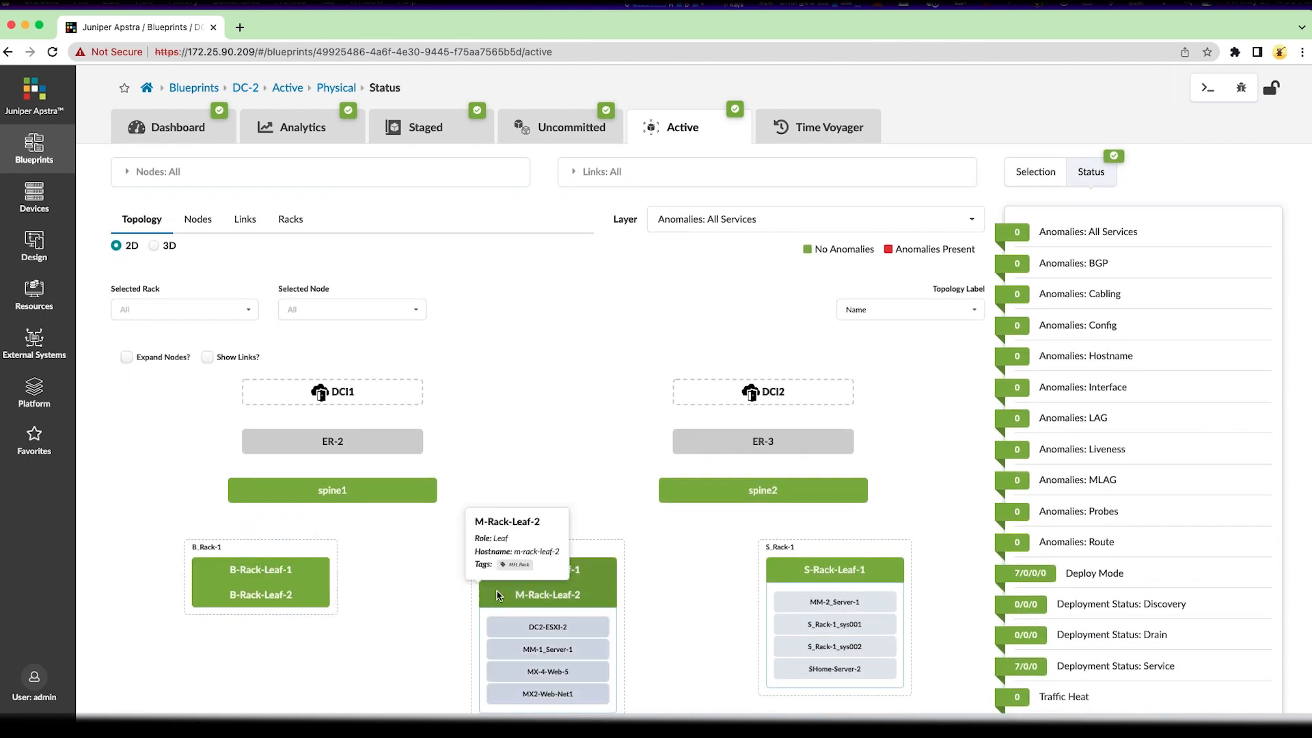
mouse_move(722, 613)
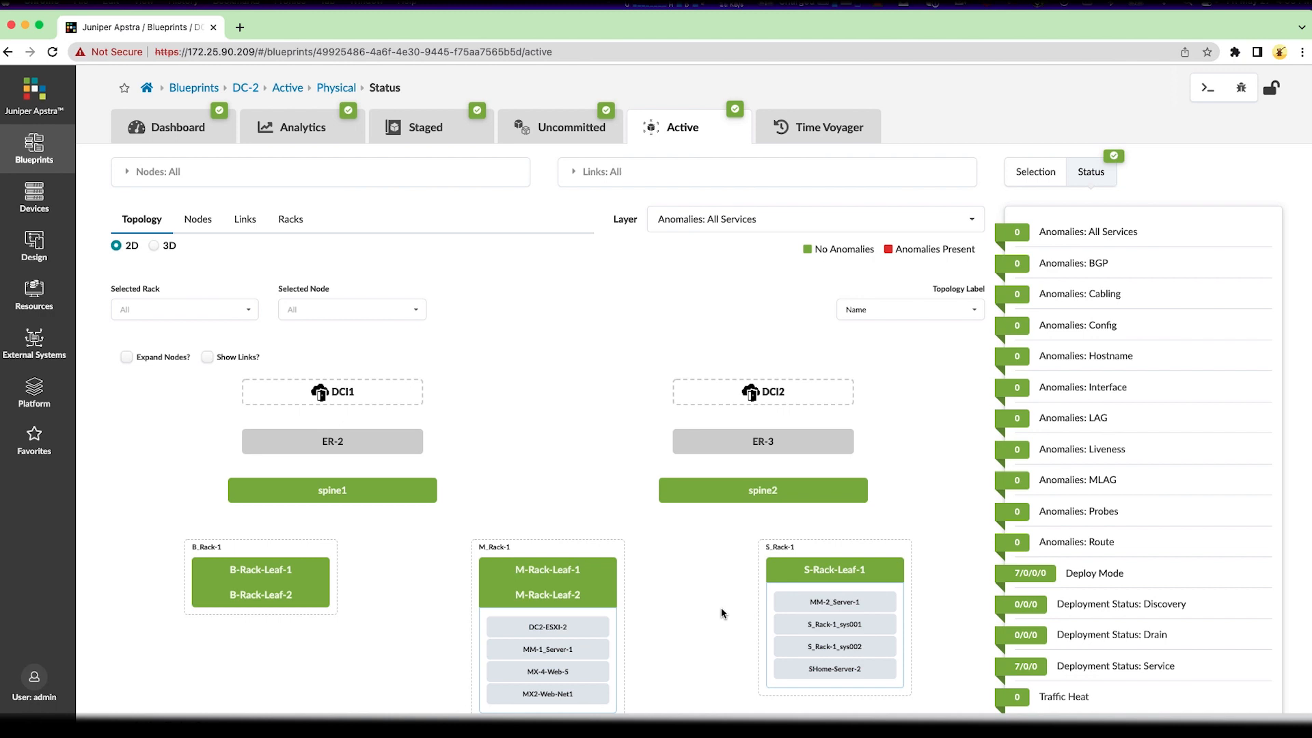
- In the Staged blueprint, change spine2's deploy mode to Drain and save it
click(427, 127)
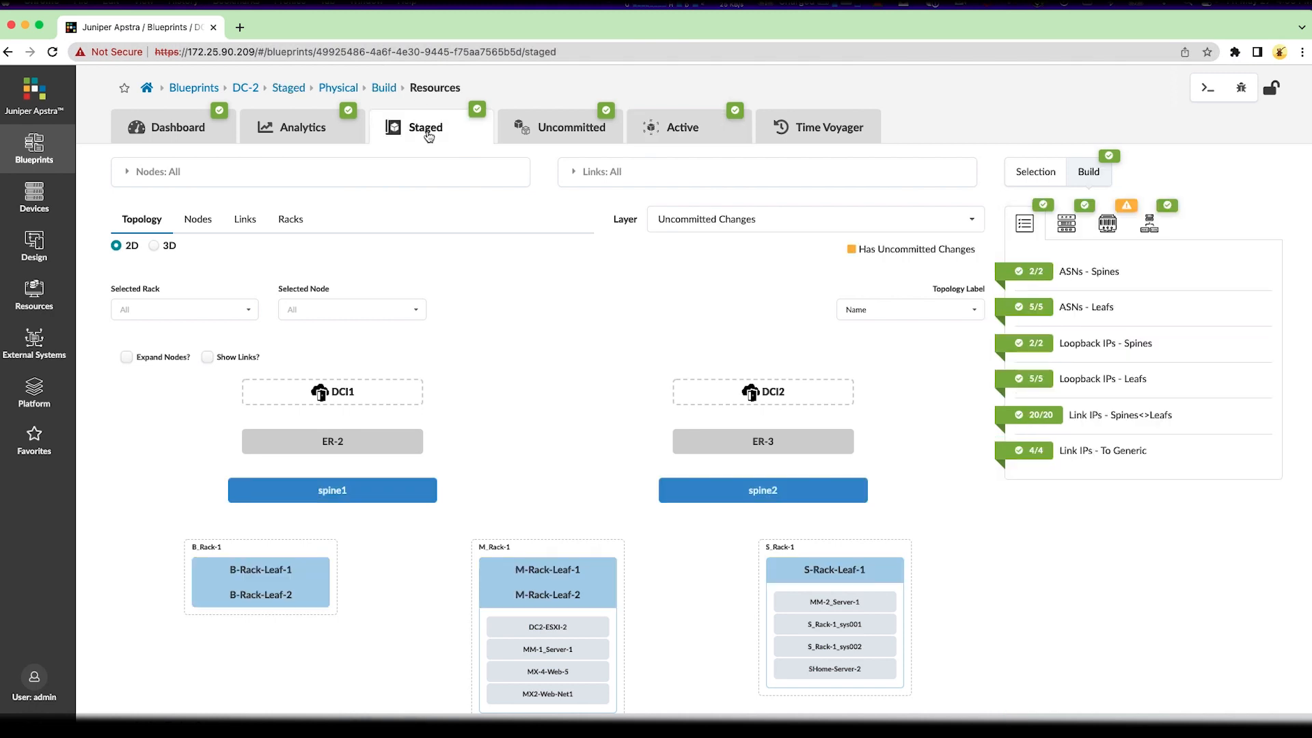
click(762, 491)
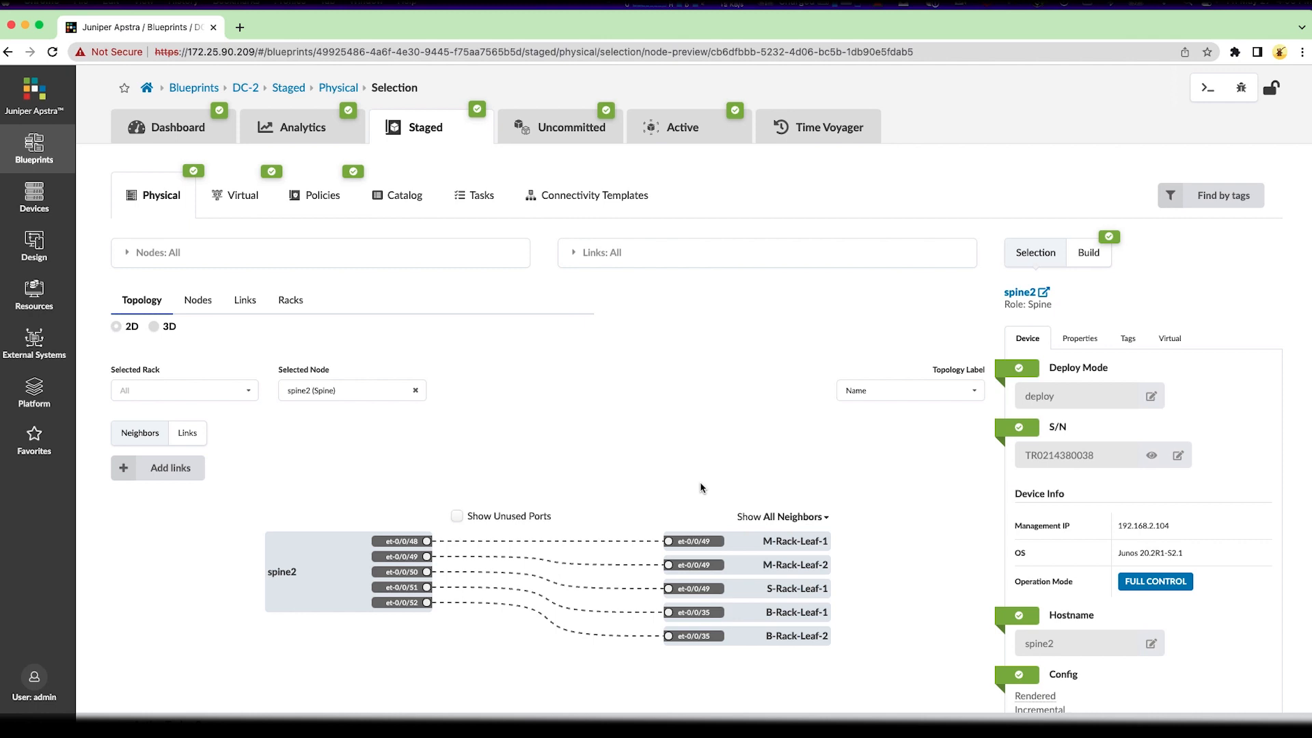
mouse_move(1069, 412)
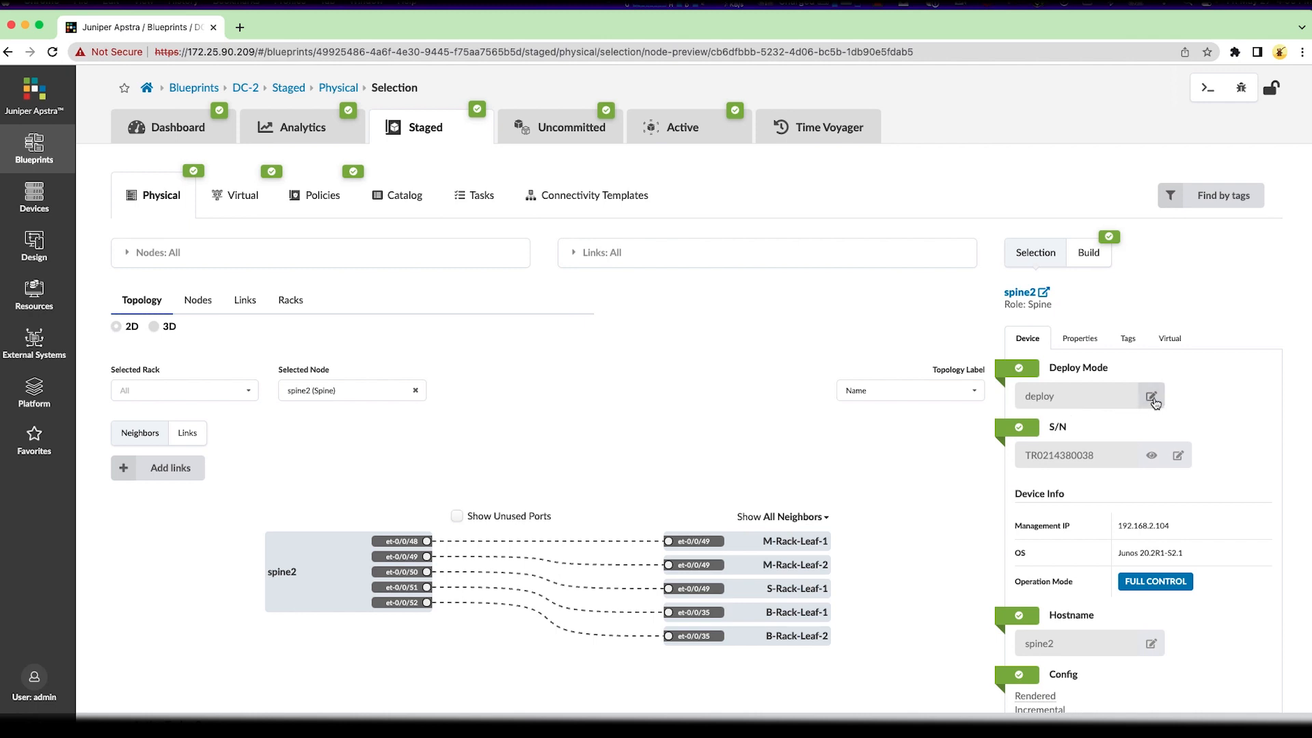
click(1154, 396)
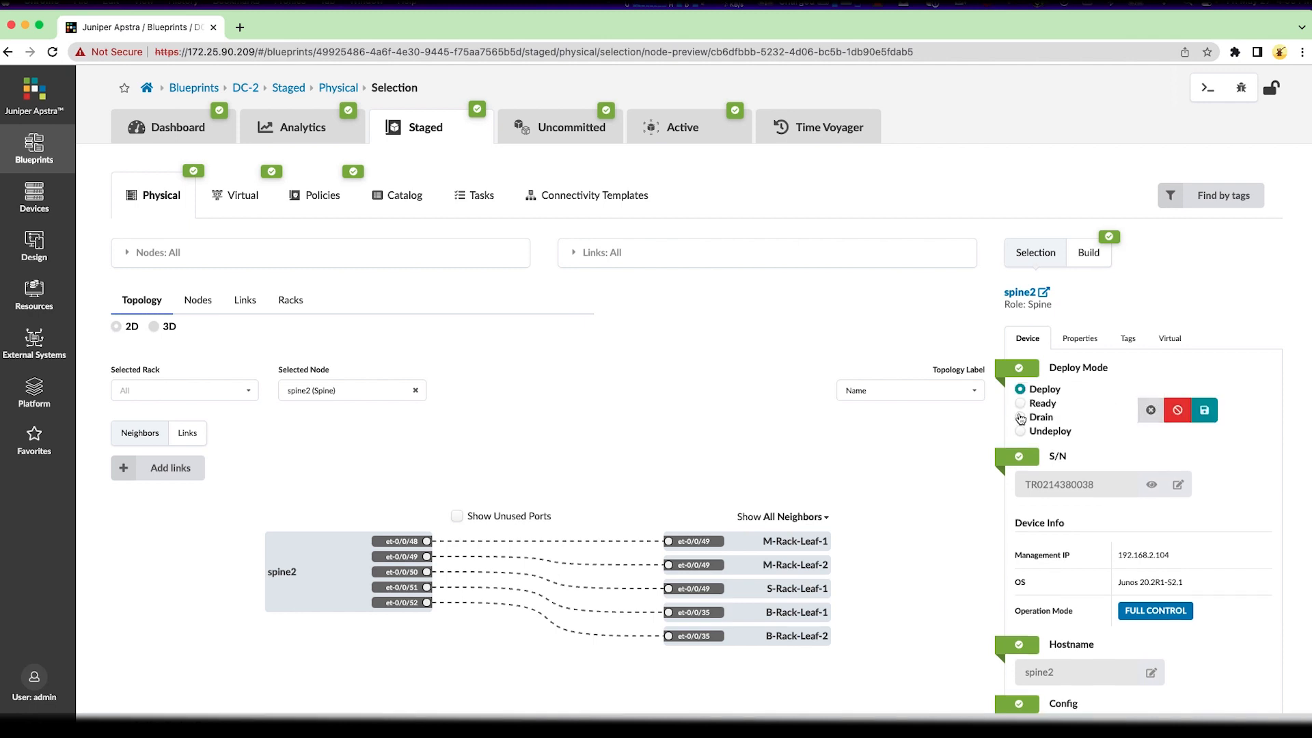
click(1019, 419)
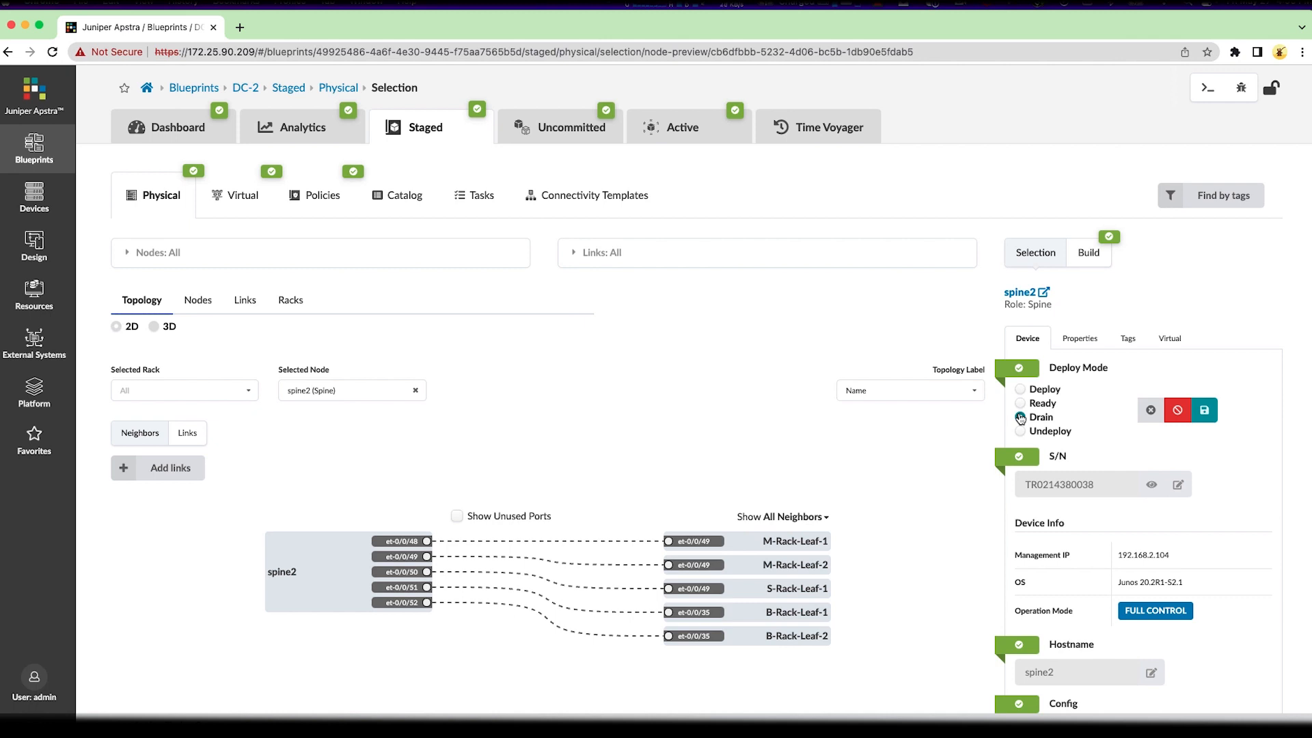
click(1021, 419)
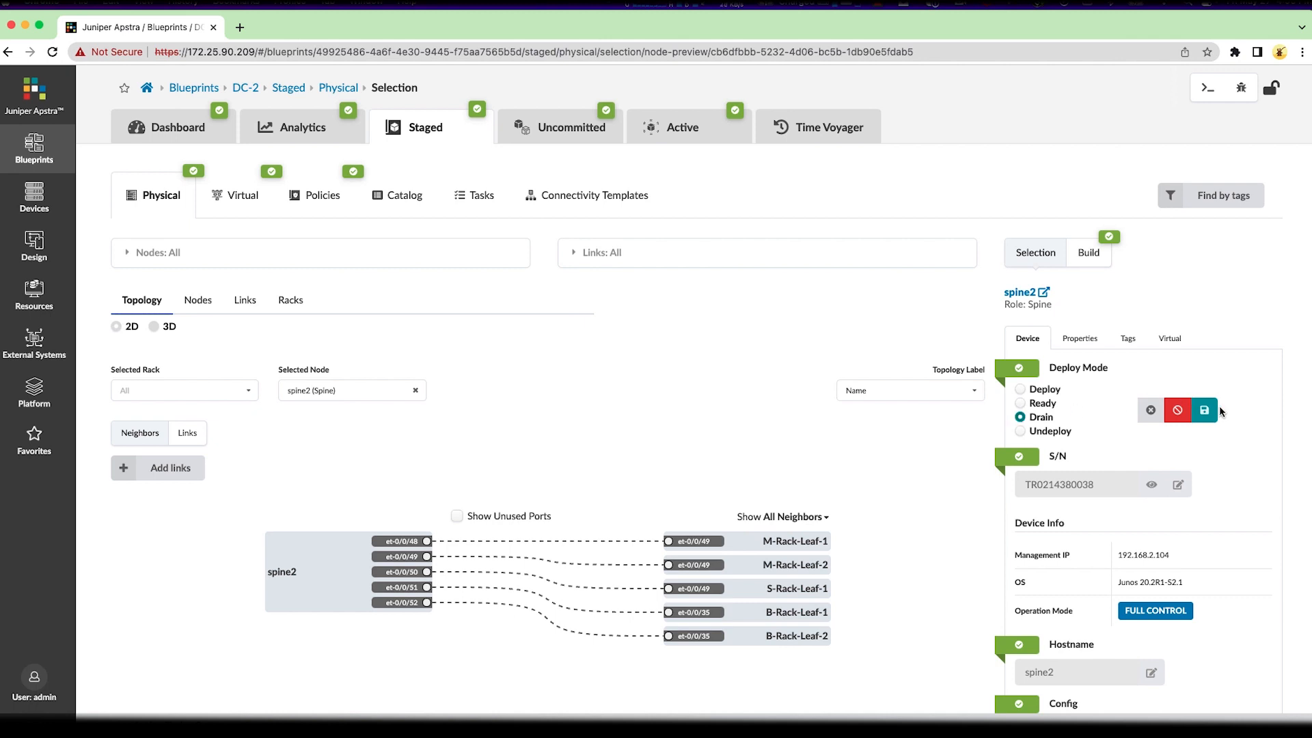
click(1204, 409)
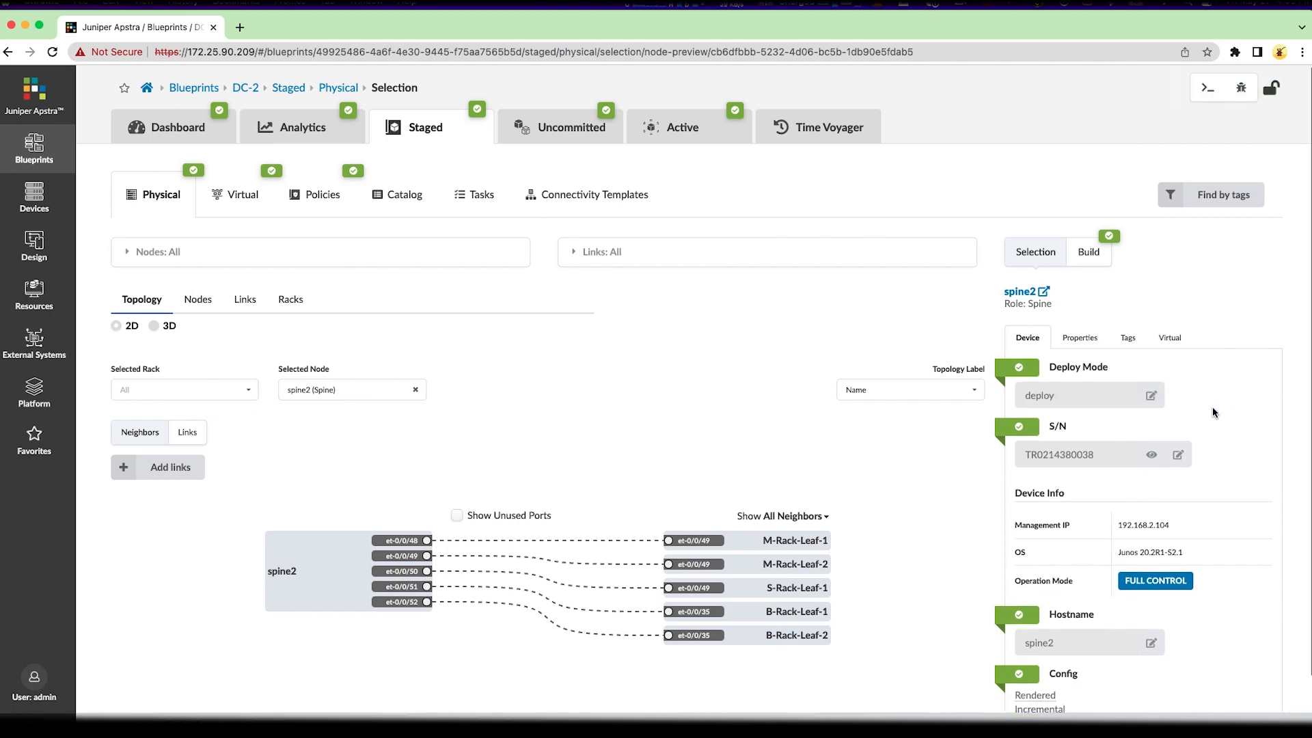
mouse_move(537, 127)
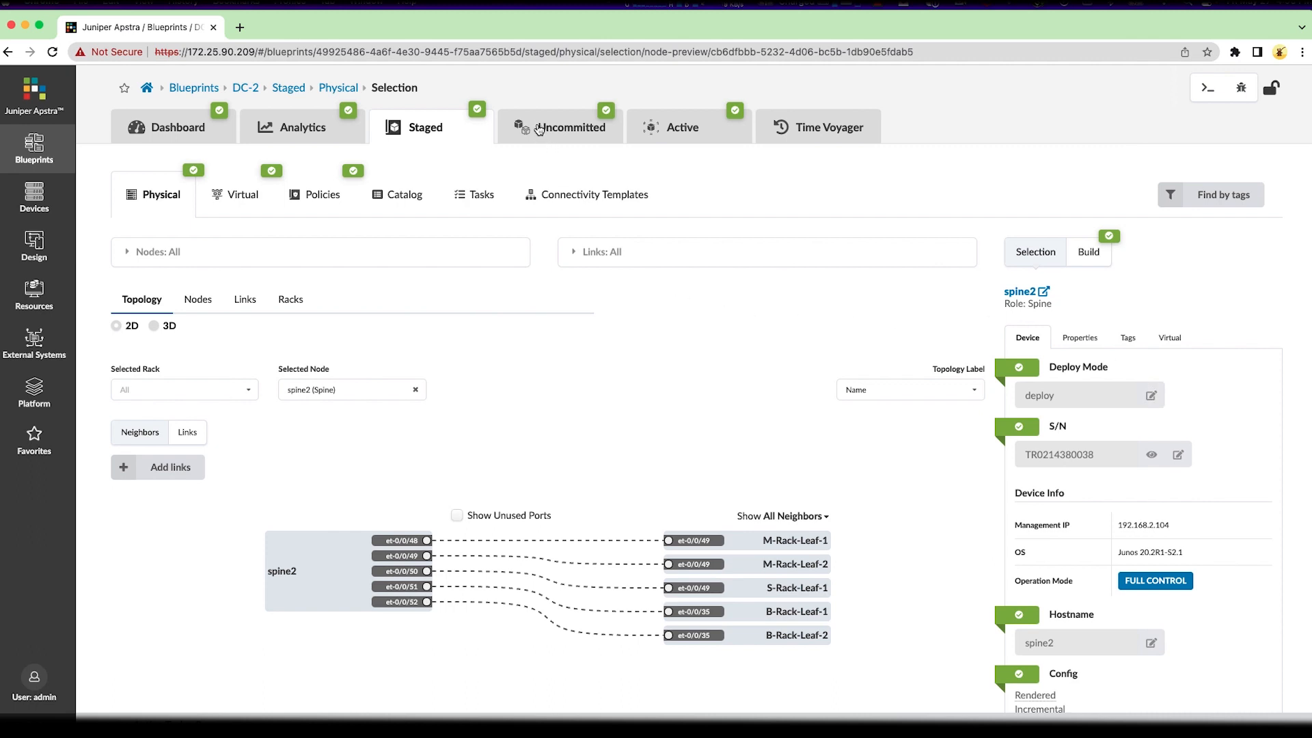
- Commit the pending spine2 change with the description 'Spine 2 Maintenance mode.'
click(570, 127)
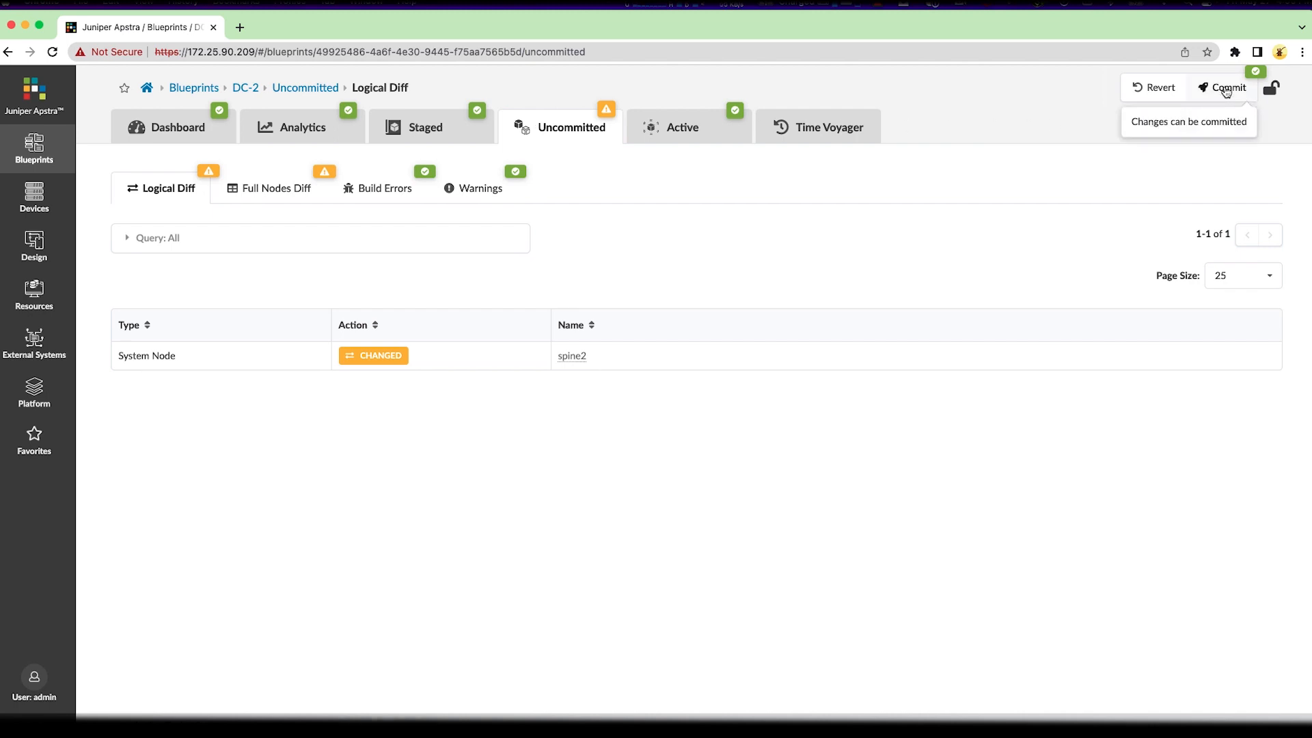
click(1222, 87)
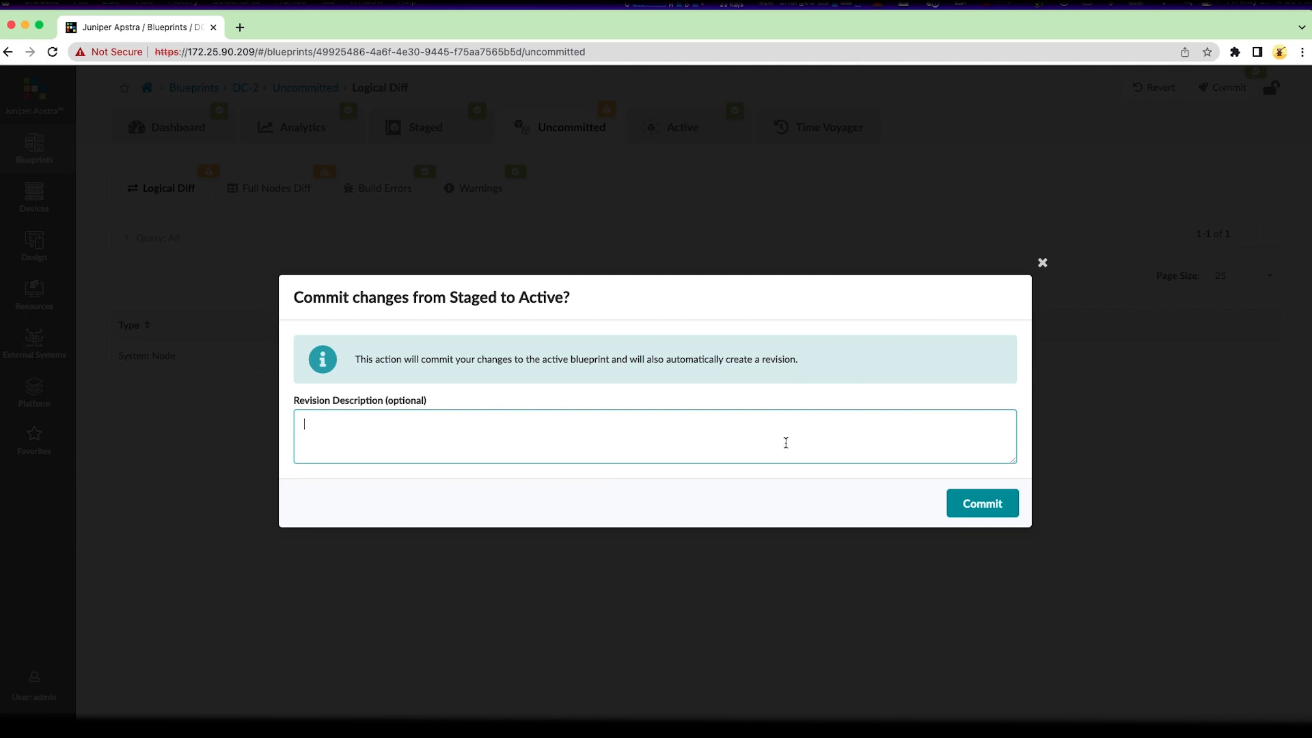
text(Spine 2)
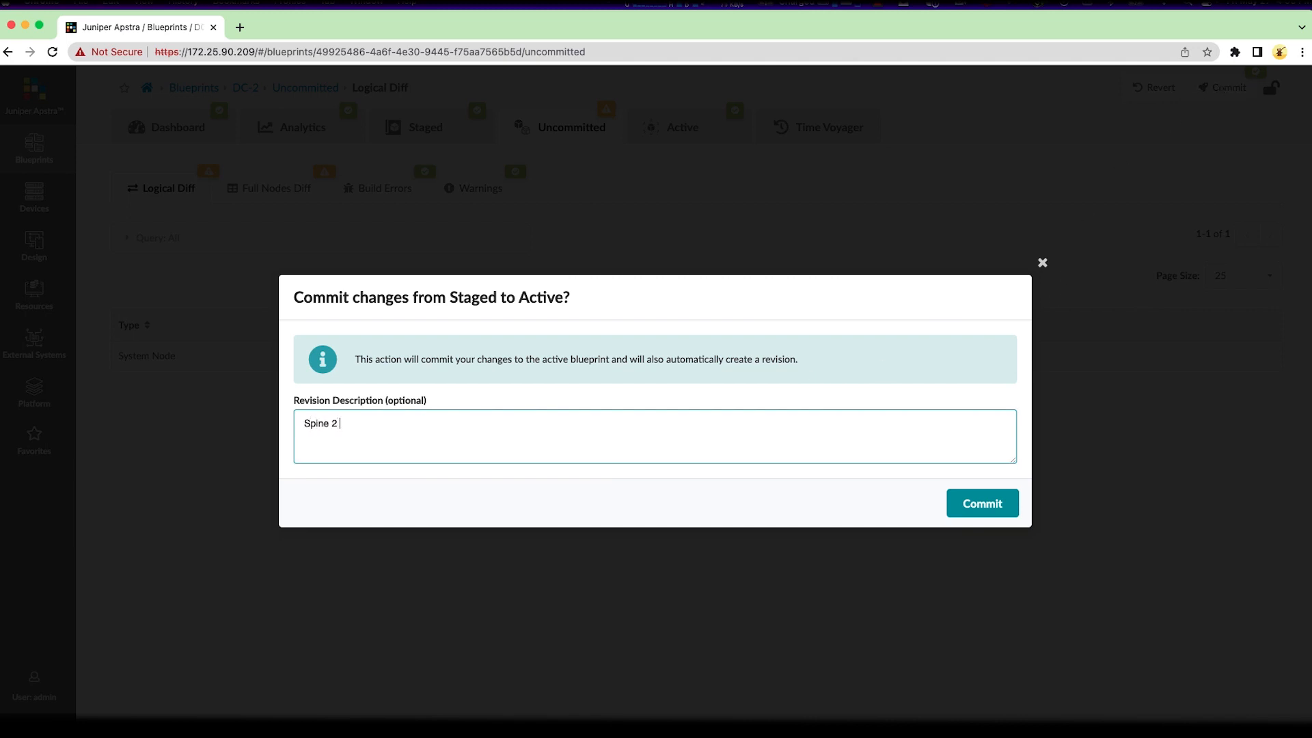
text(Ma)
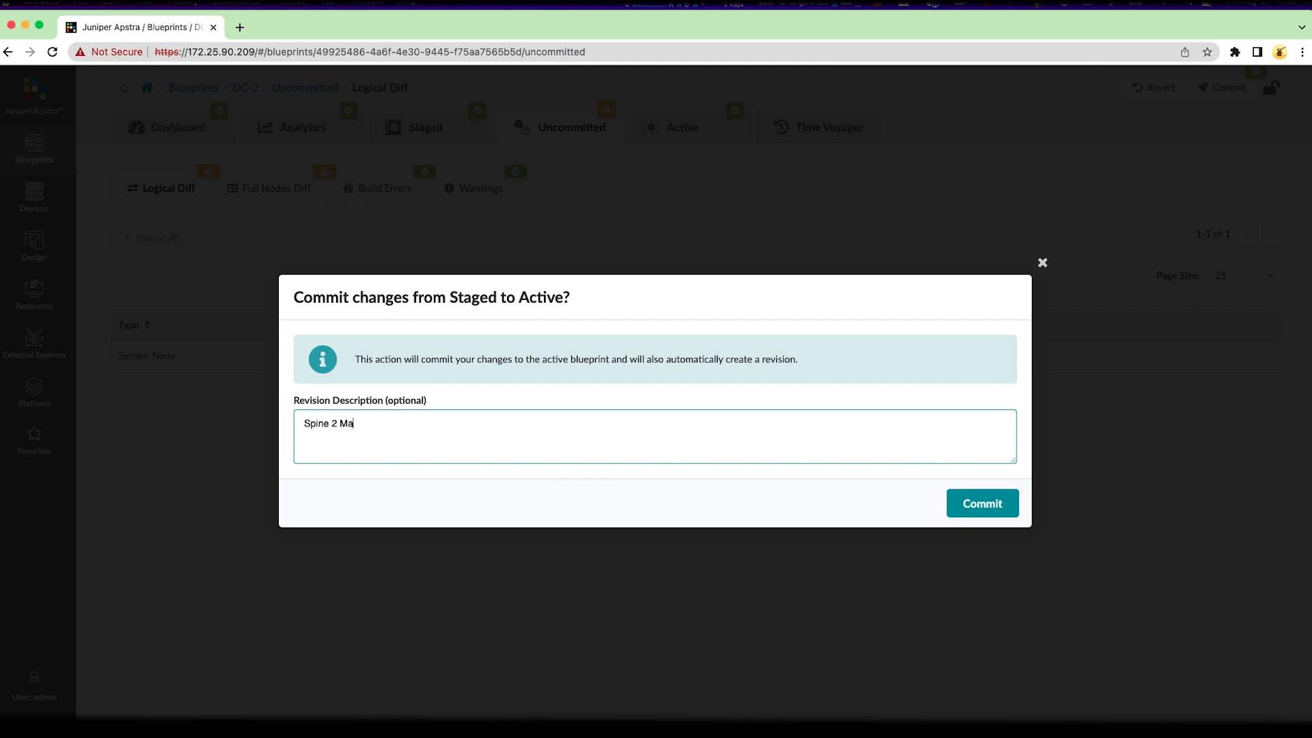
text(intenance mode.)
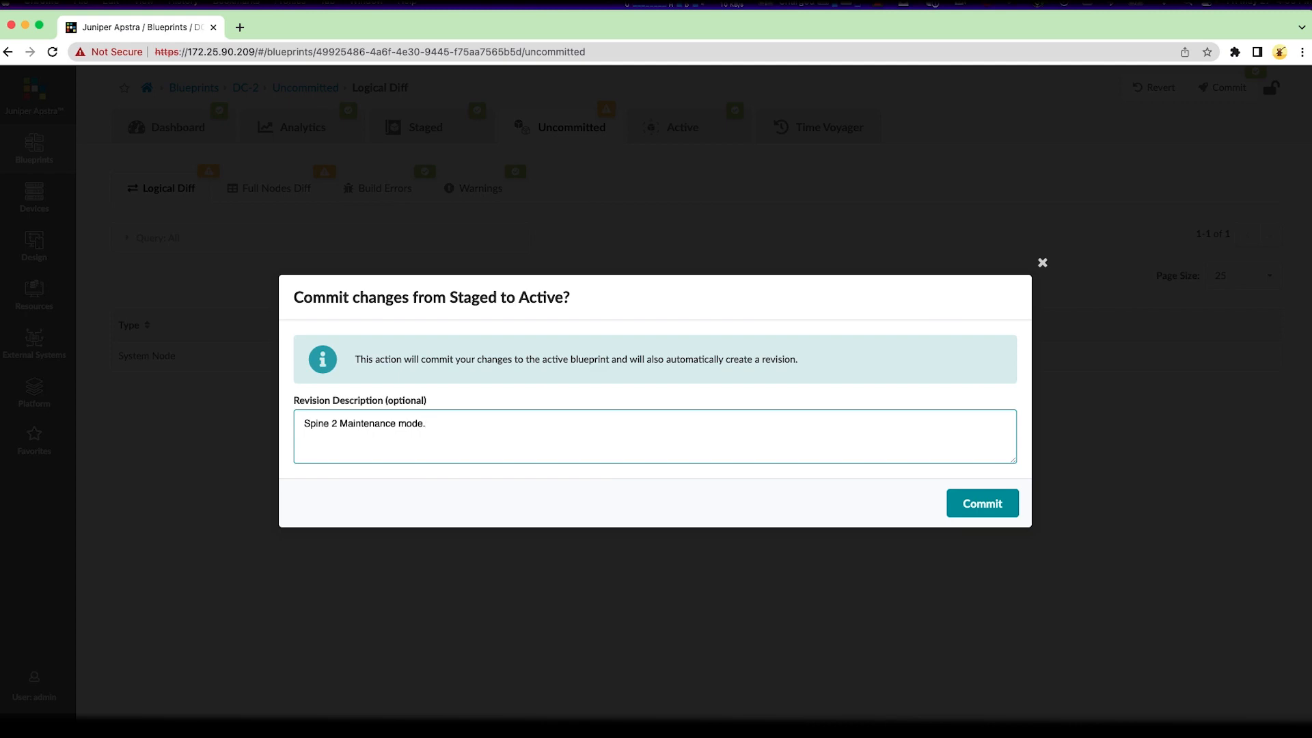
click(981, 503)
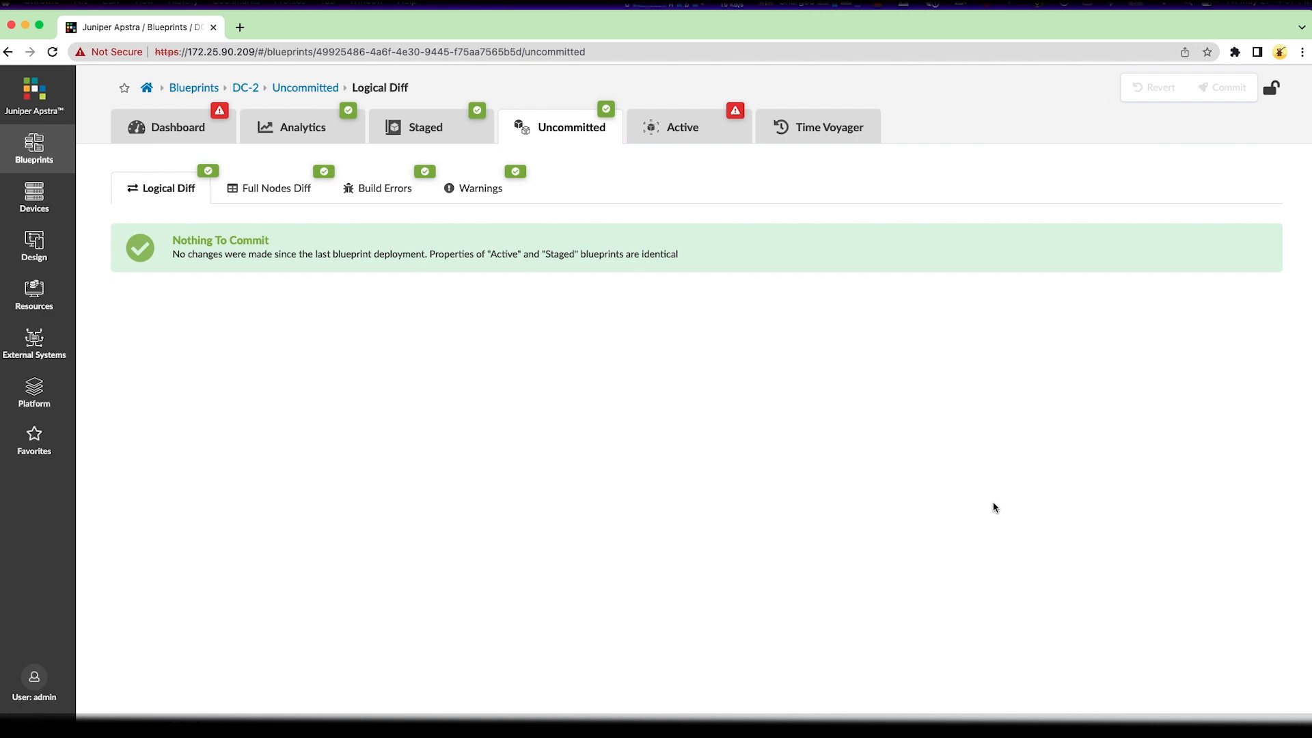
mouse_move(990, 500)
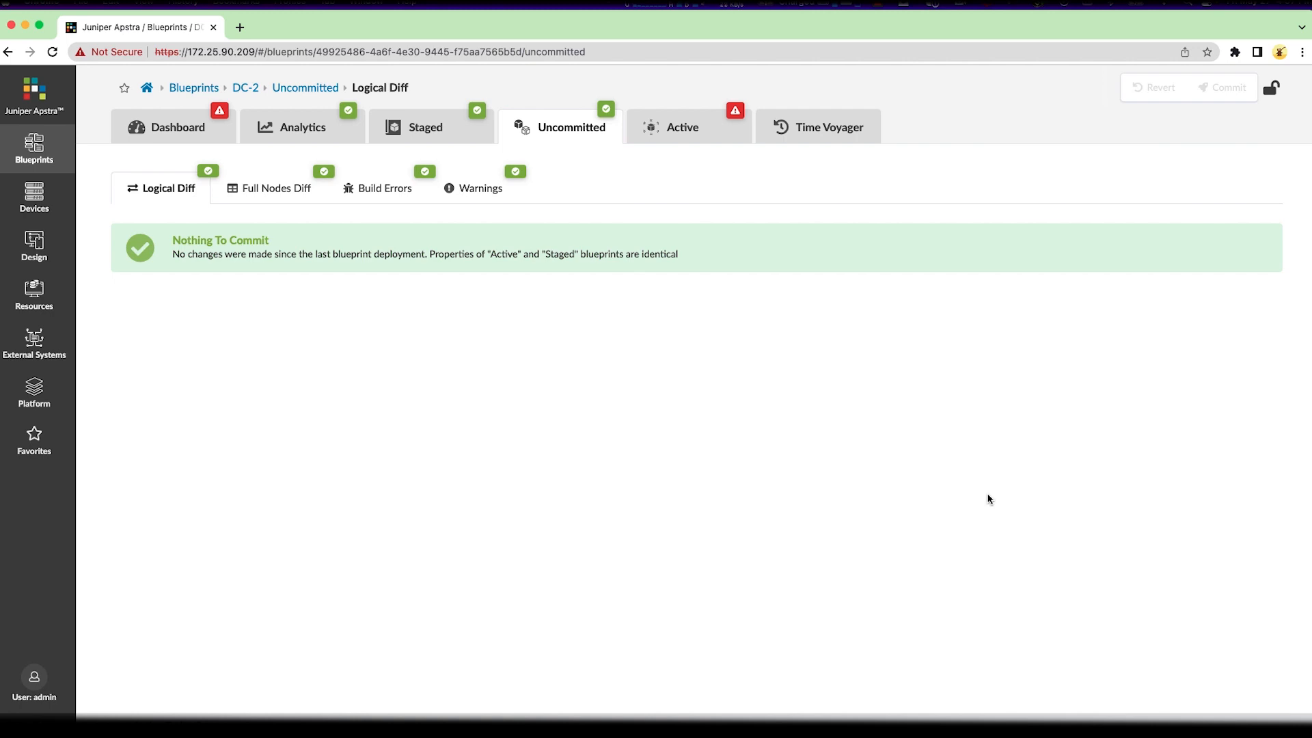
- Show the Active topology with the Deployment Status: Drain layer confirming spine2's drain succeeded
click(683, 127)
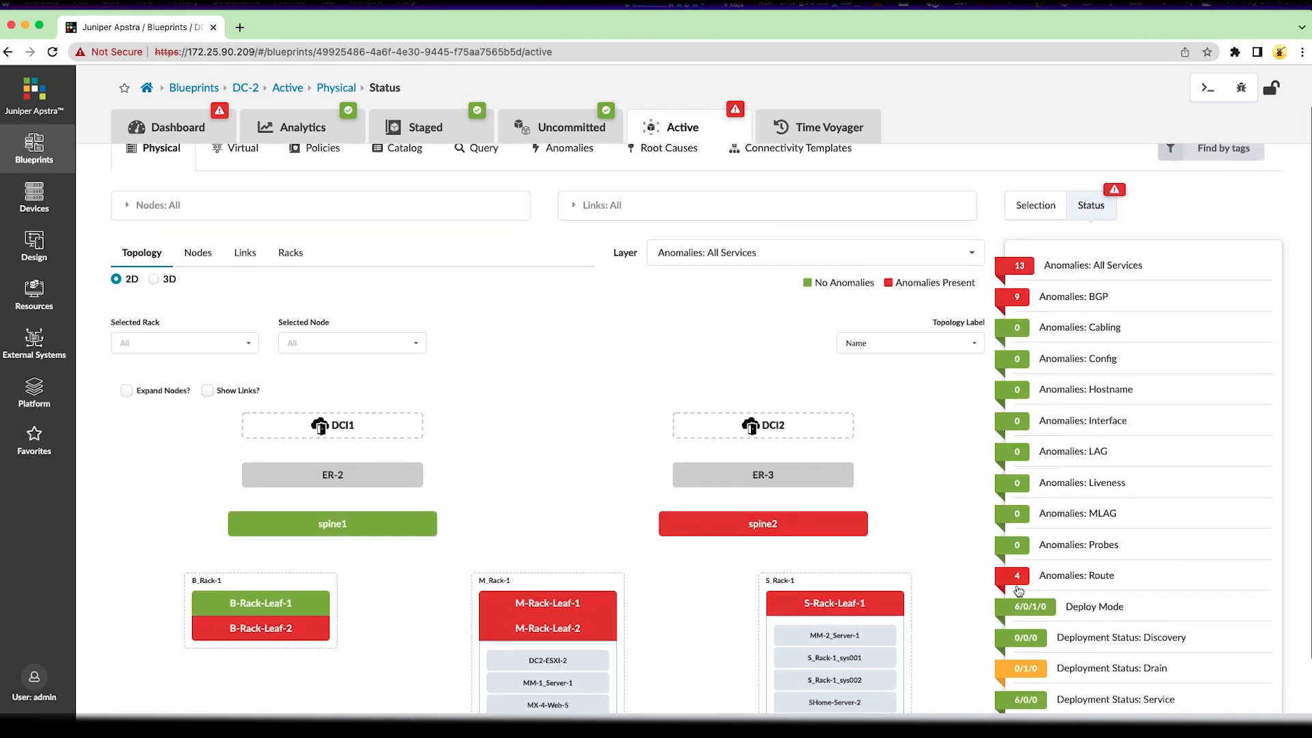
mouse_move(1149, 690)
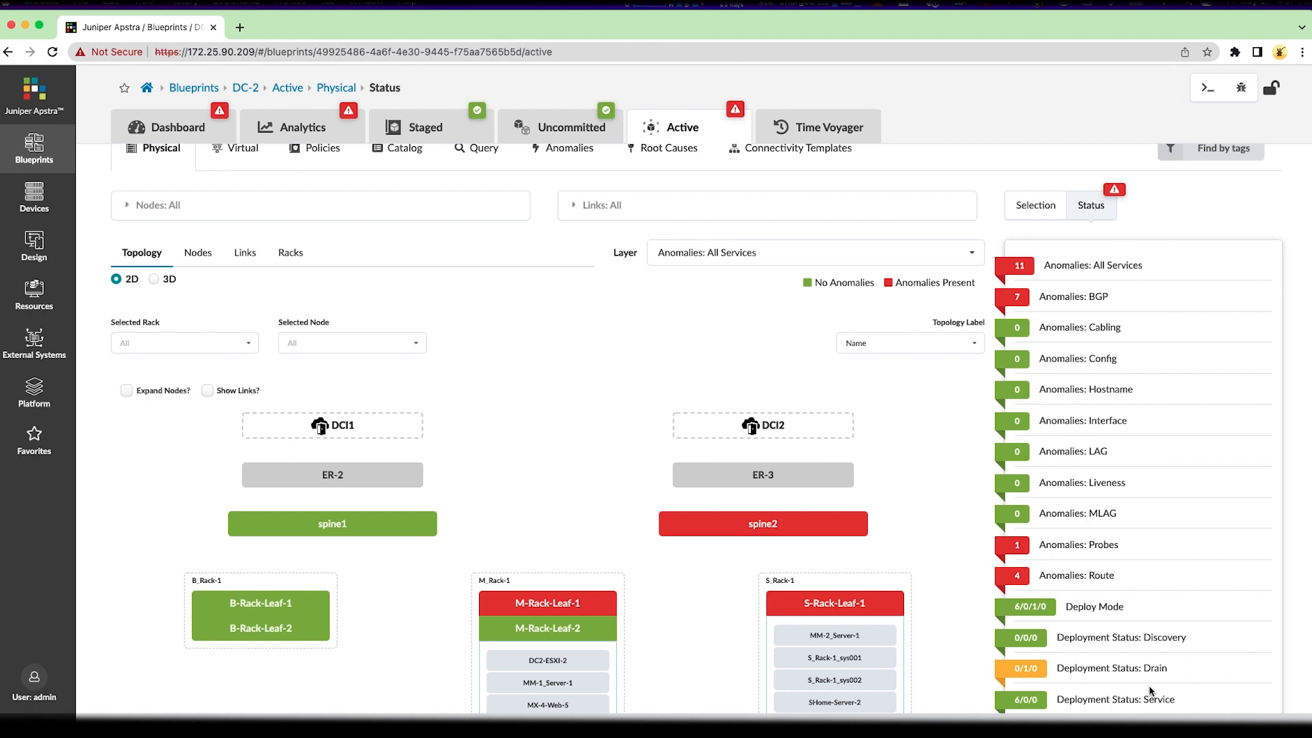
mouse_move(1088, 559)
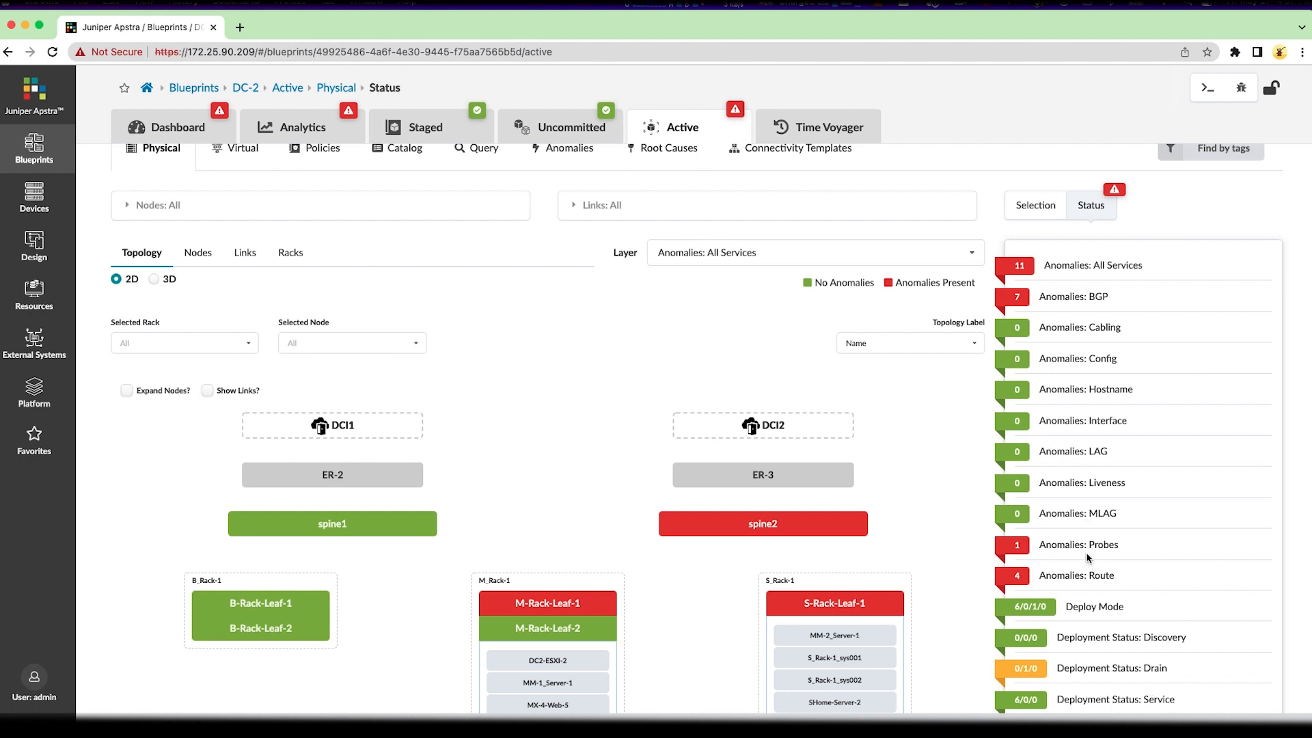
mouse_move(1042, 534)
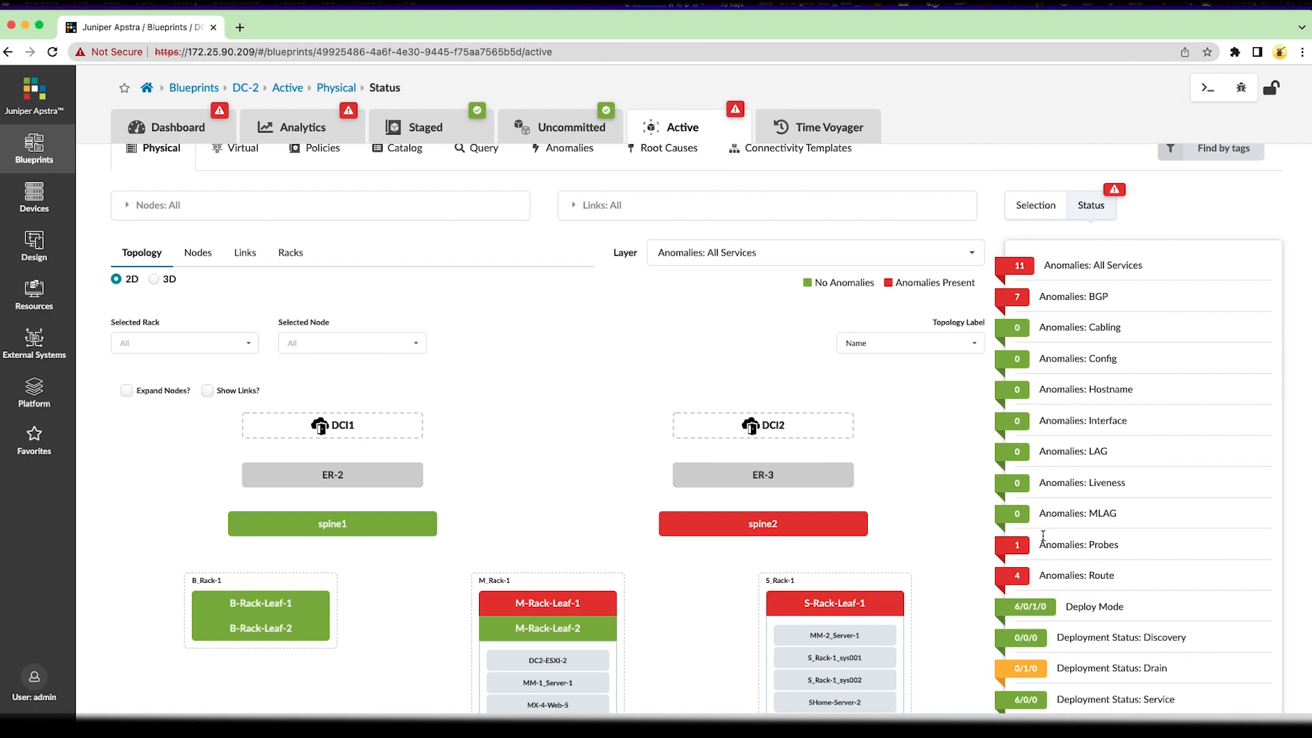
click(1078, 546)
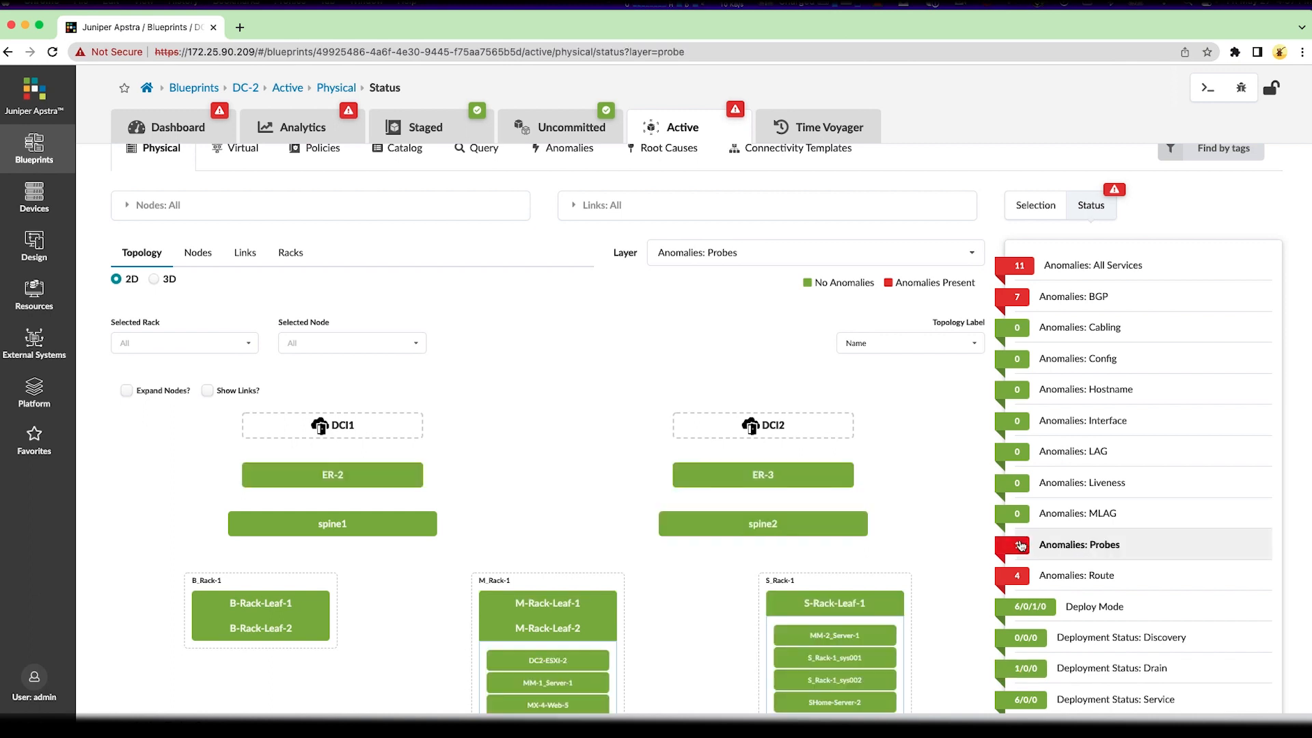
click(813, 252)
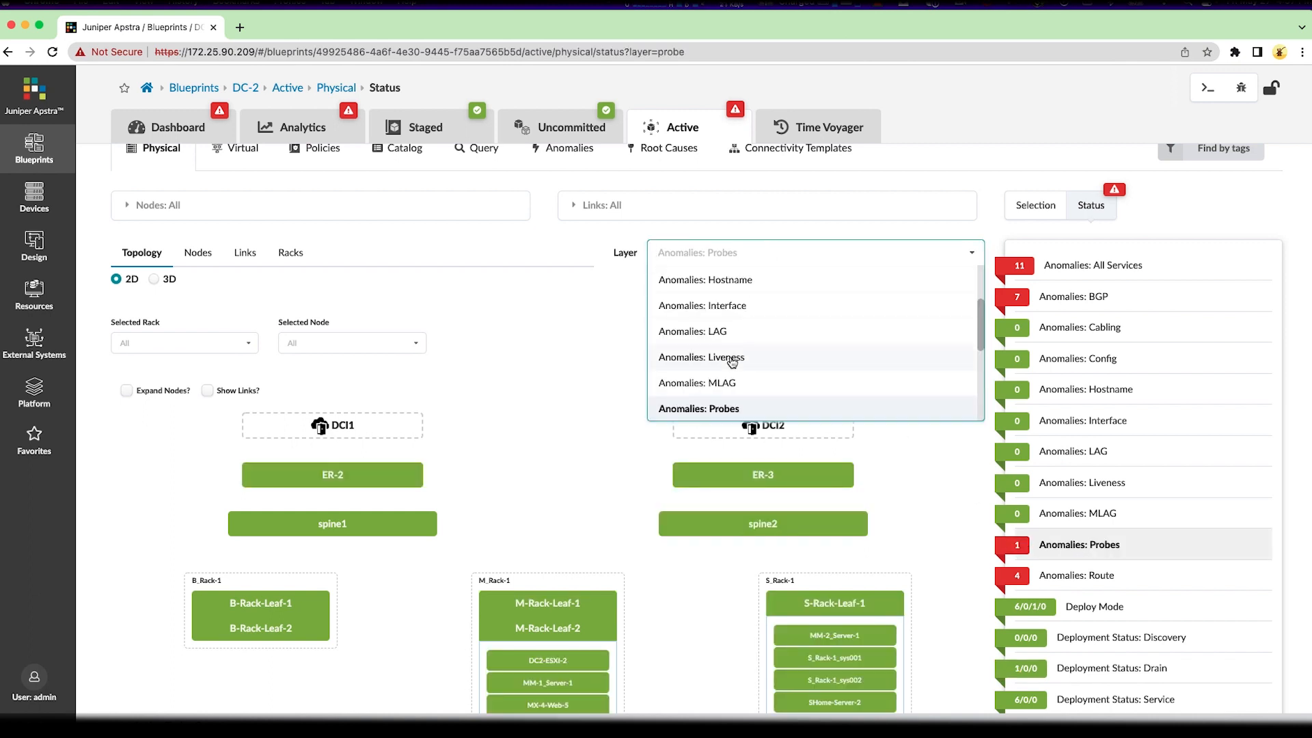
scroll(down, 3)
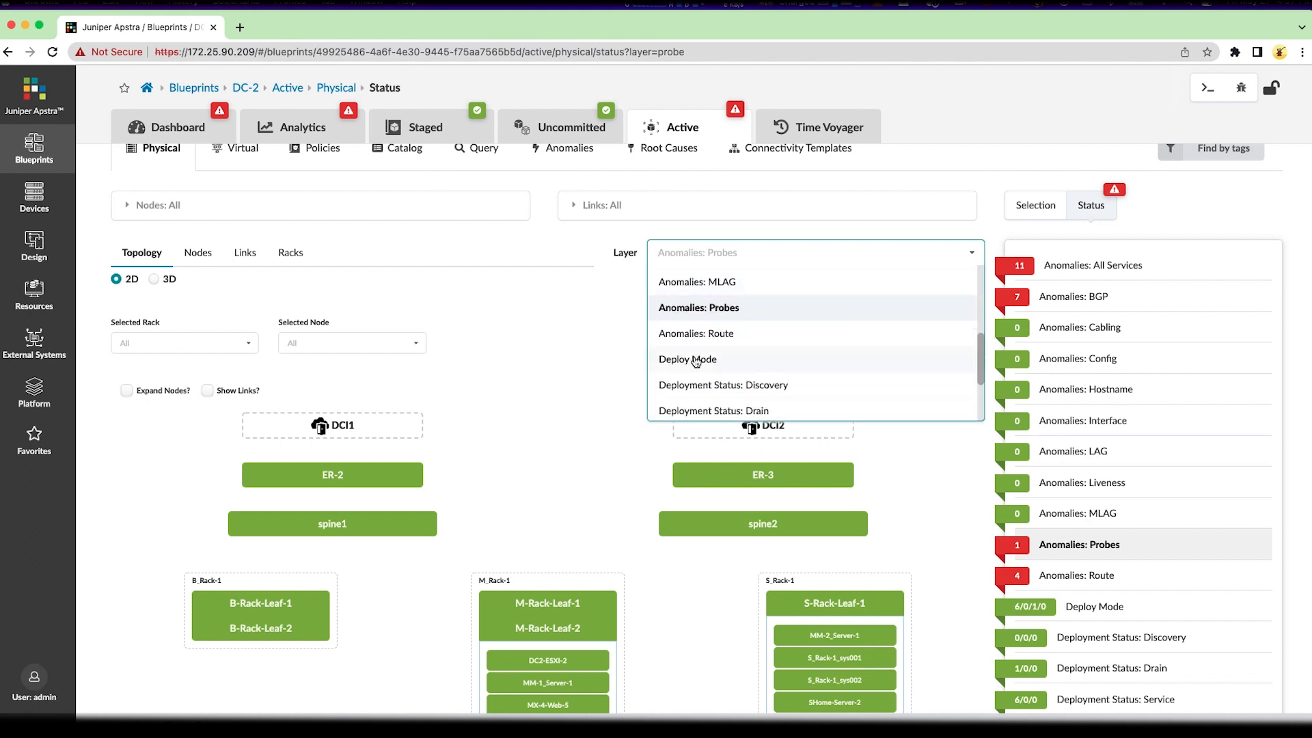
click(713, 410)
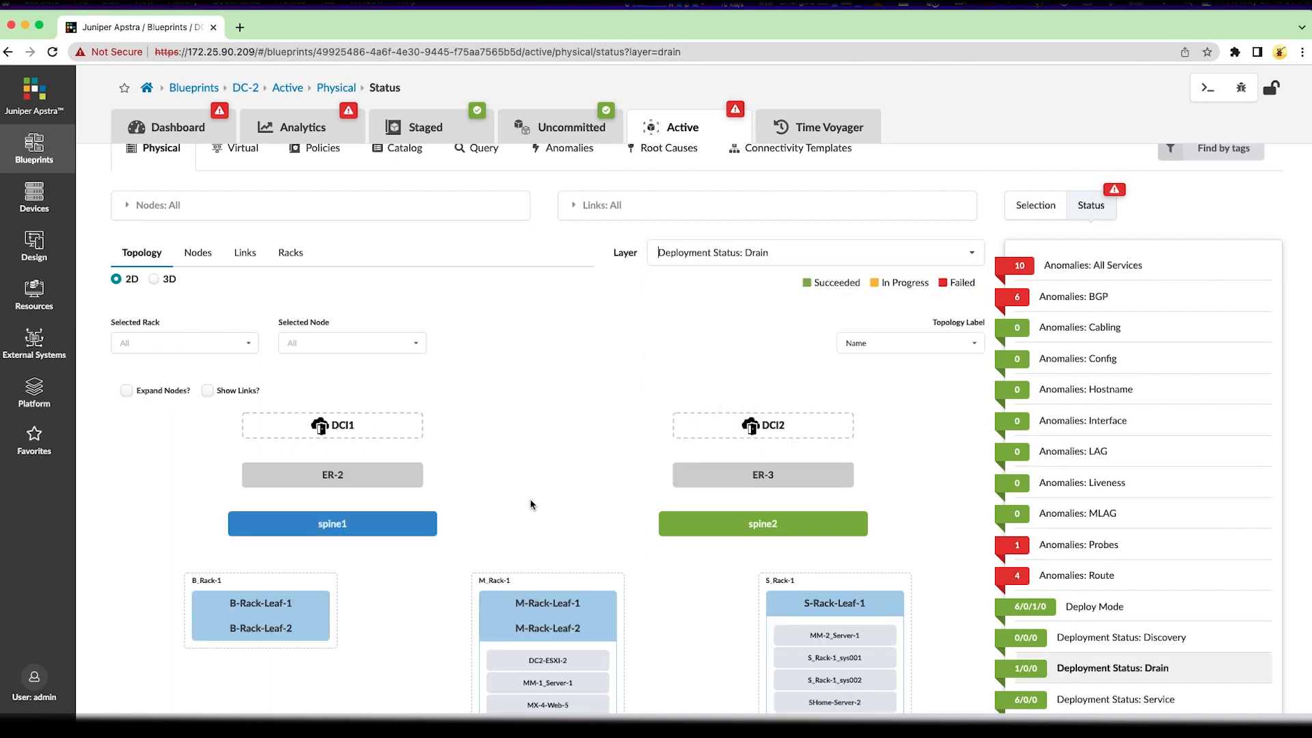
mouse_move(508, 504)
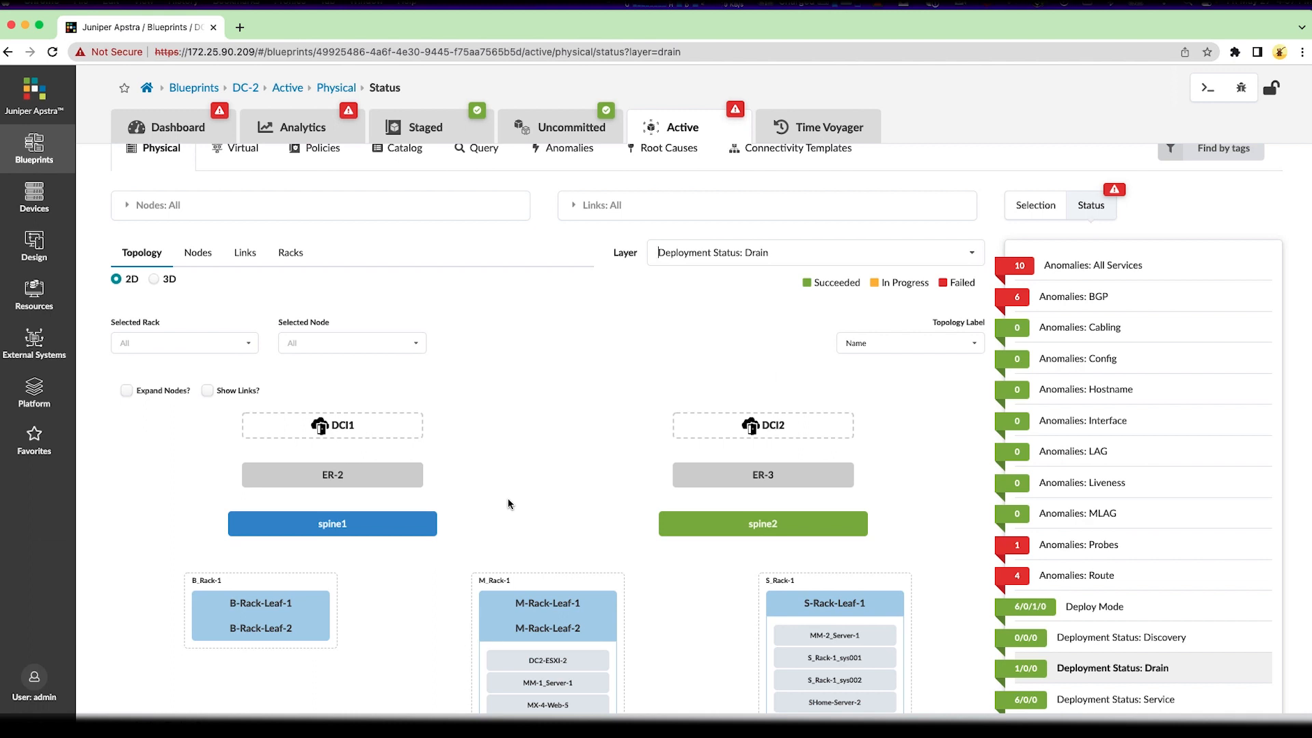
mouse_move(1104, 540)
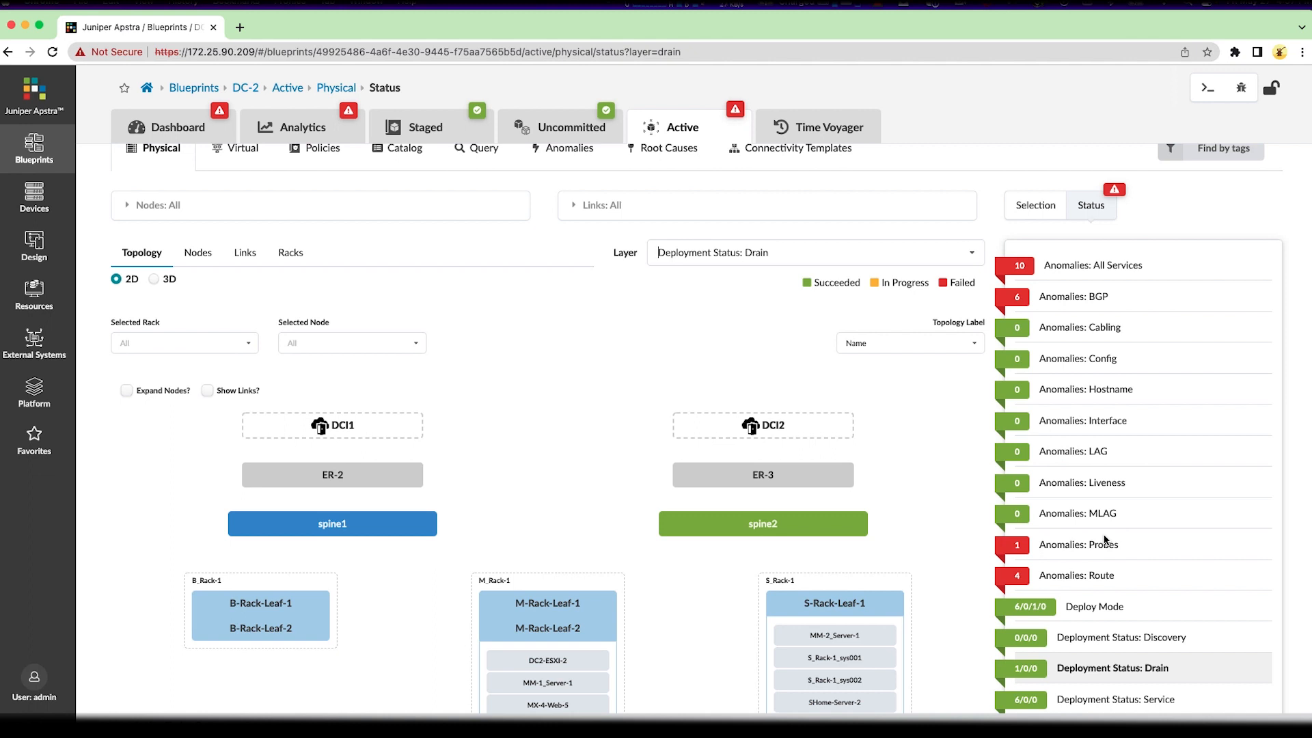
- Move on to the blueprint's Analytics dashboards
click(303, 125)
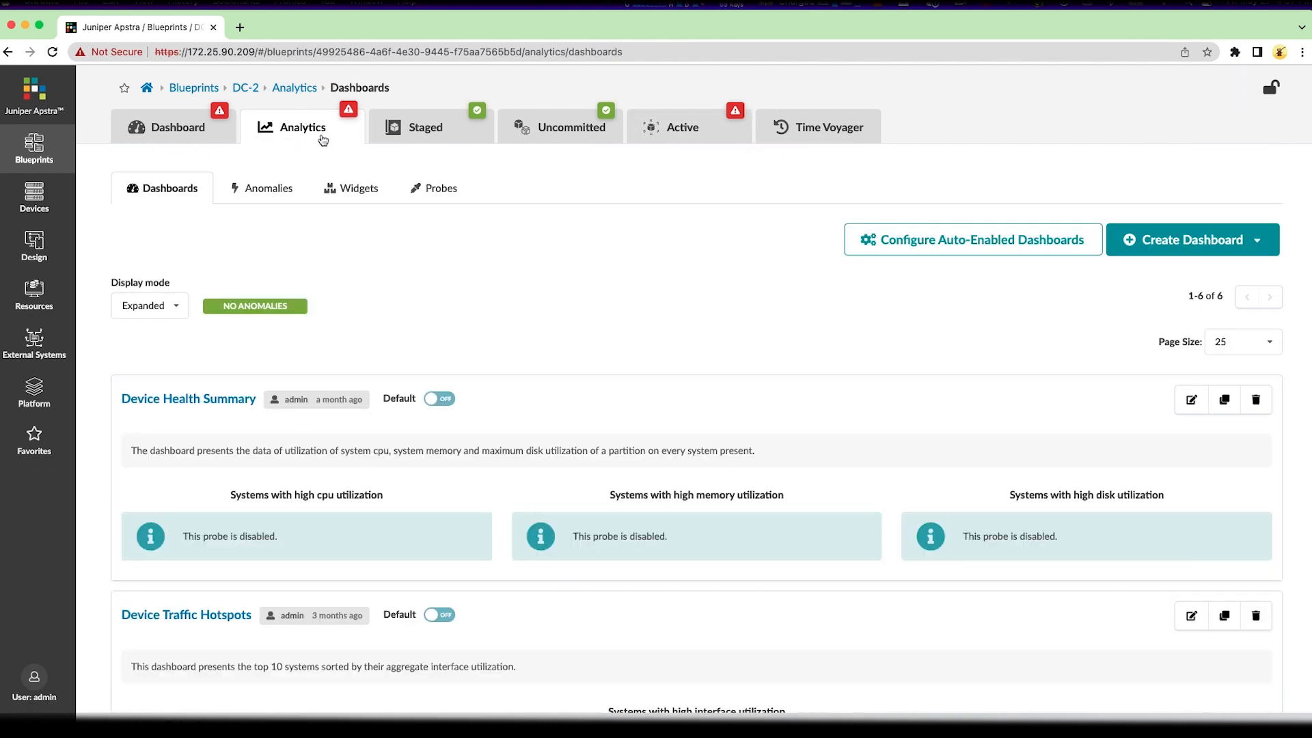
- Show the Analytics anomalies list with the Drain Traffic Anomaly probe
click(268, 187)
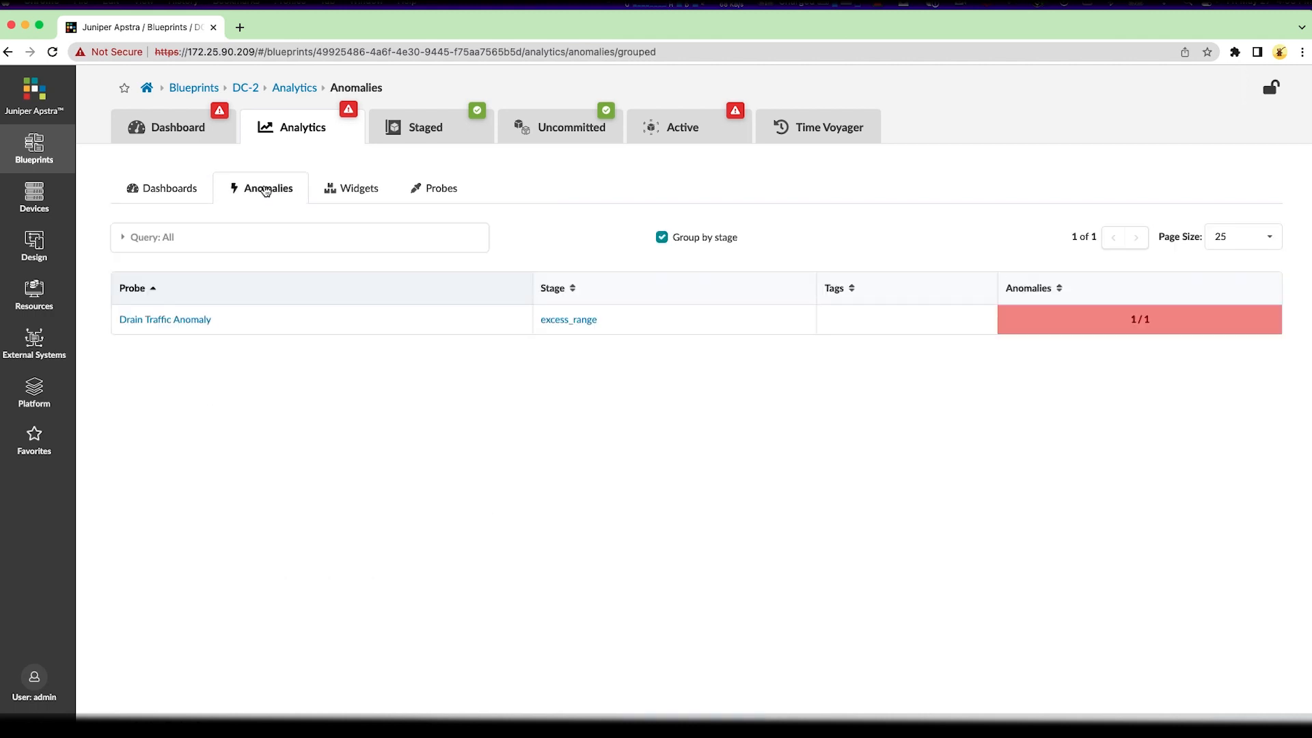
mouse_move(319, 476)
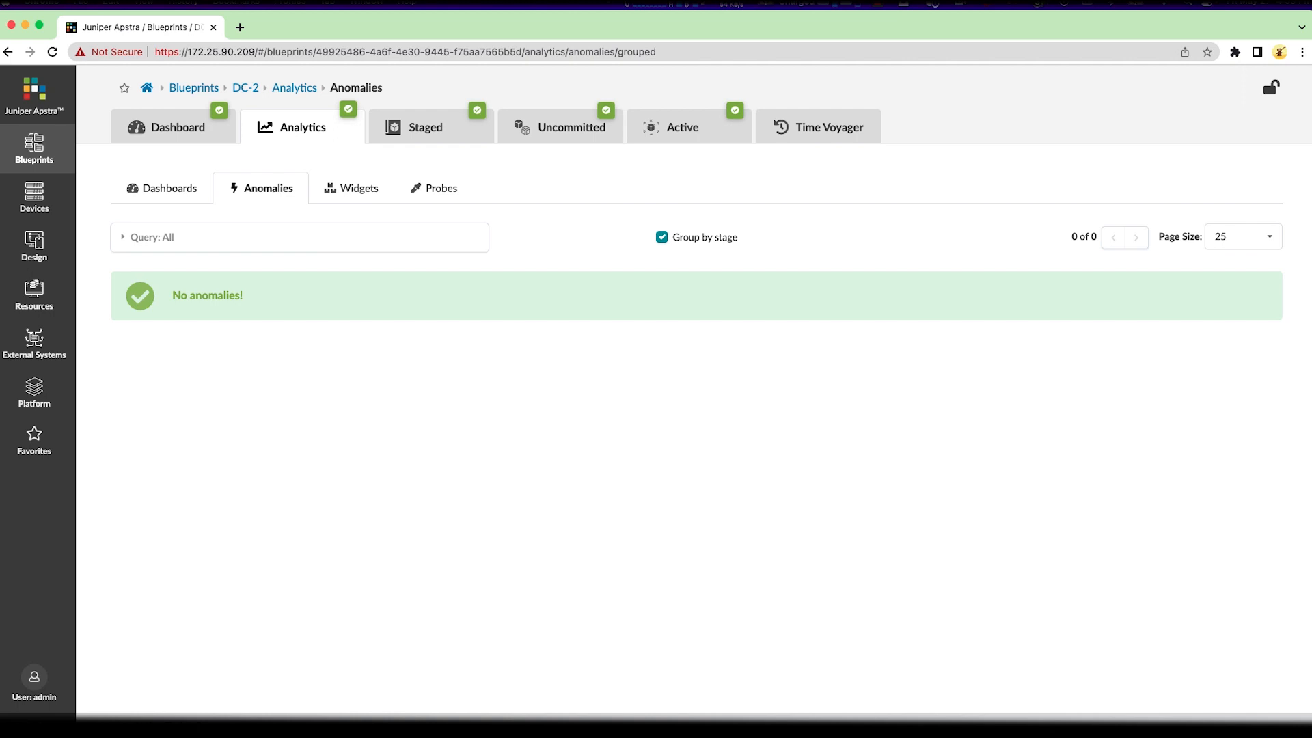
mouse_move(178, 127)
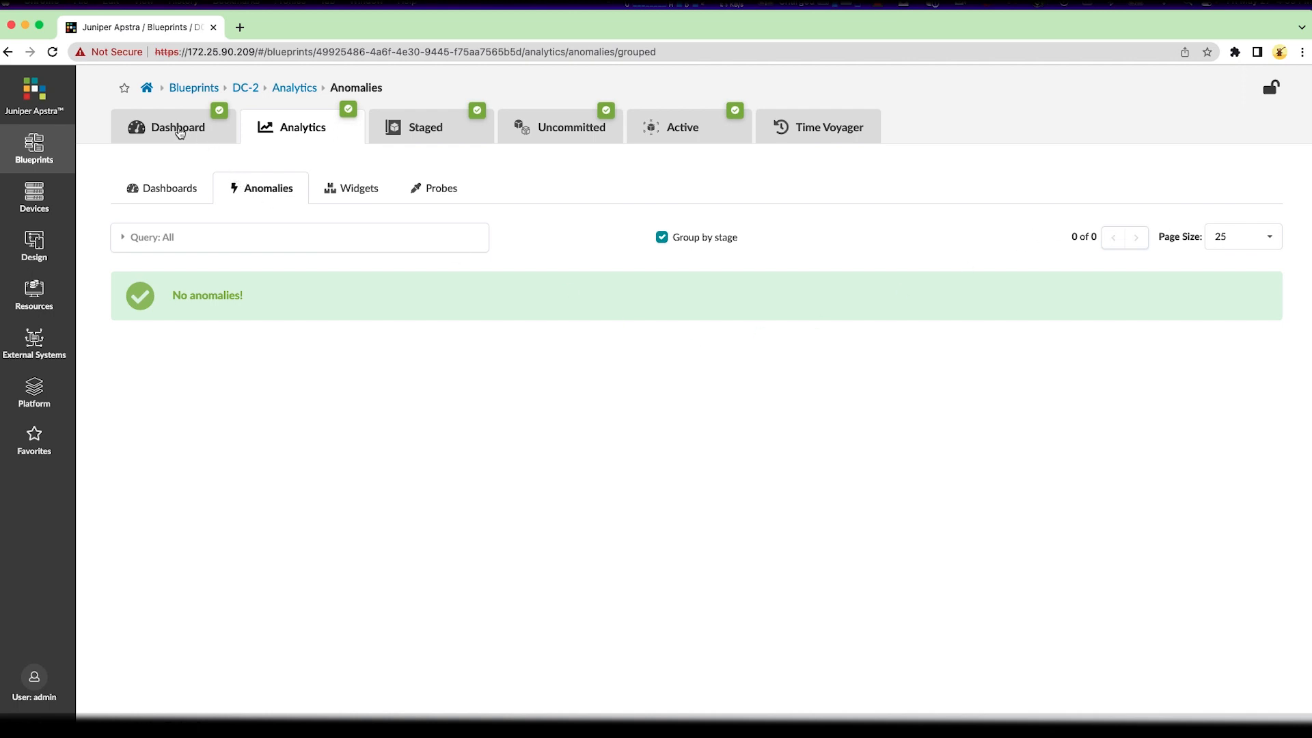
- Review the Dashboard status, then the Active topology showing spine2 in Drain deploy mode
click(177, 127)
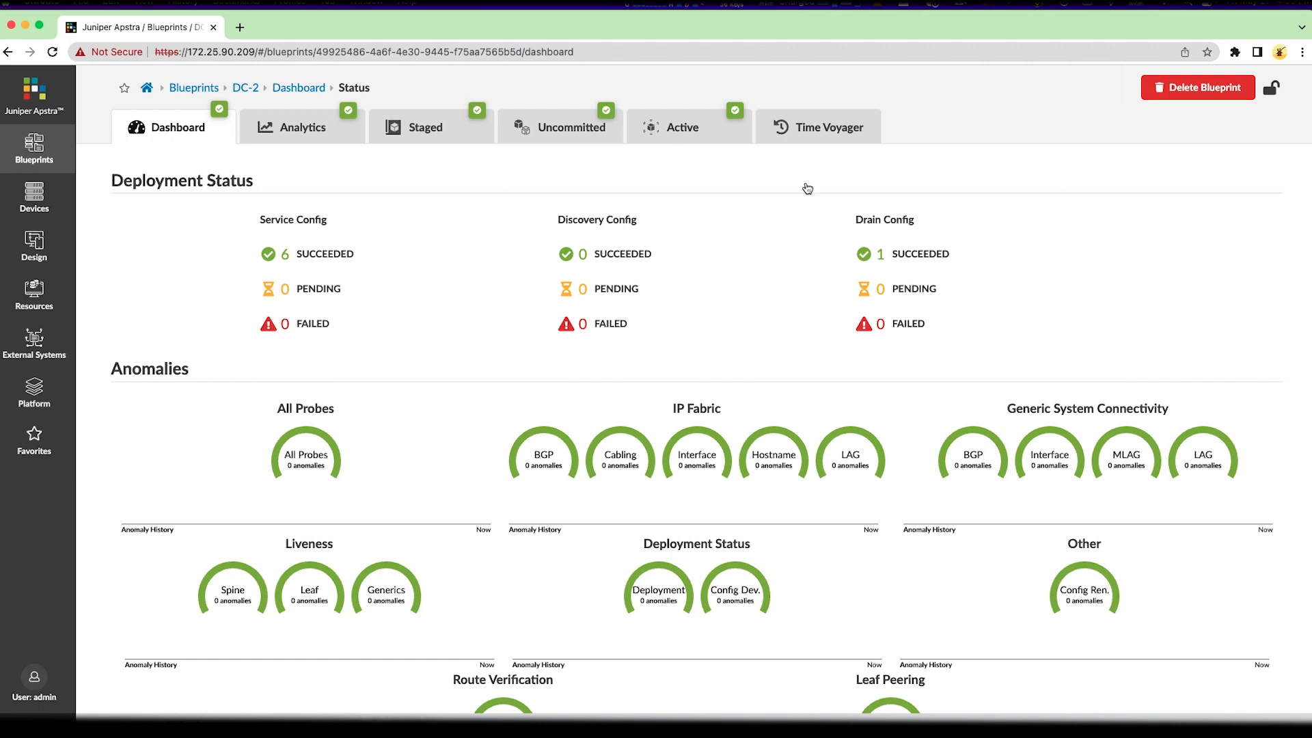
mouse_move(997, 299)
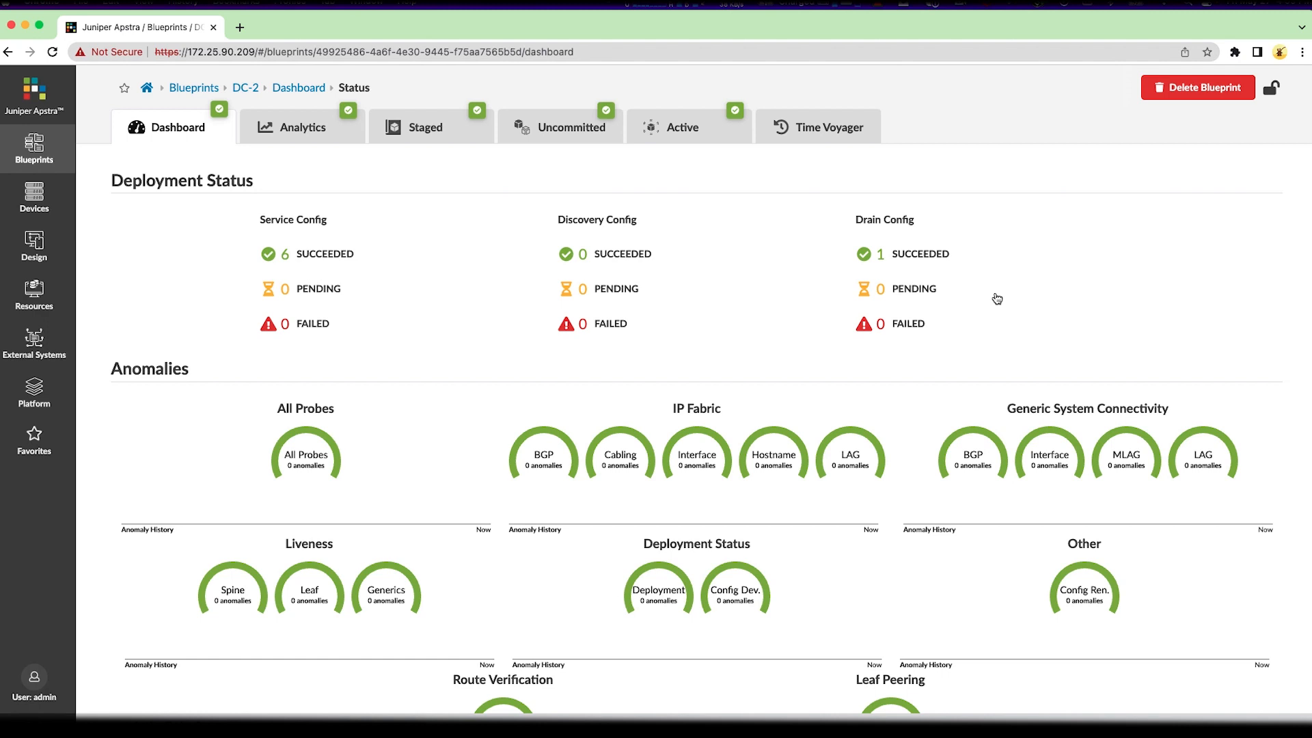
click(682, 127)
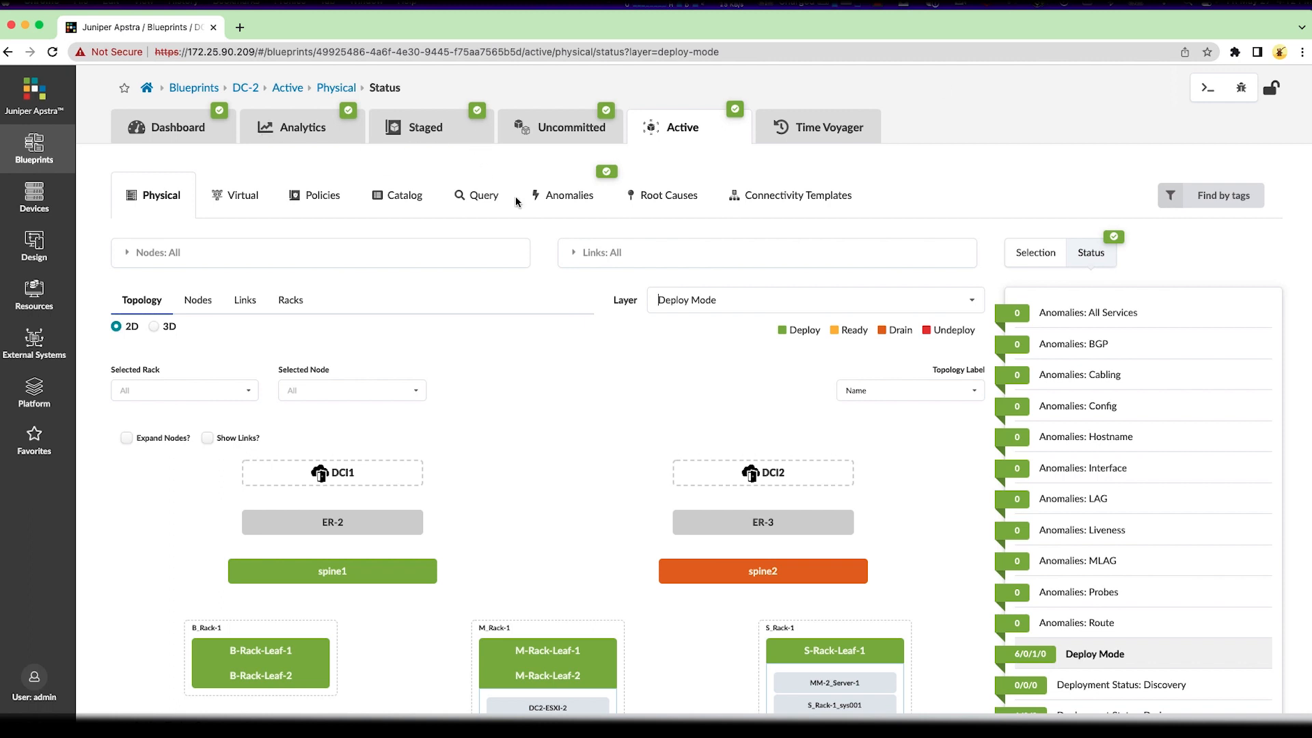
- In the Staged blueprint, set spine2's deploy mode back to Deploy and save it
click(427, 126)
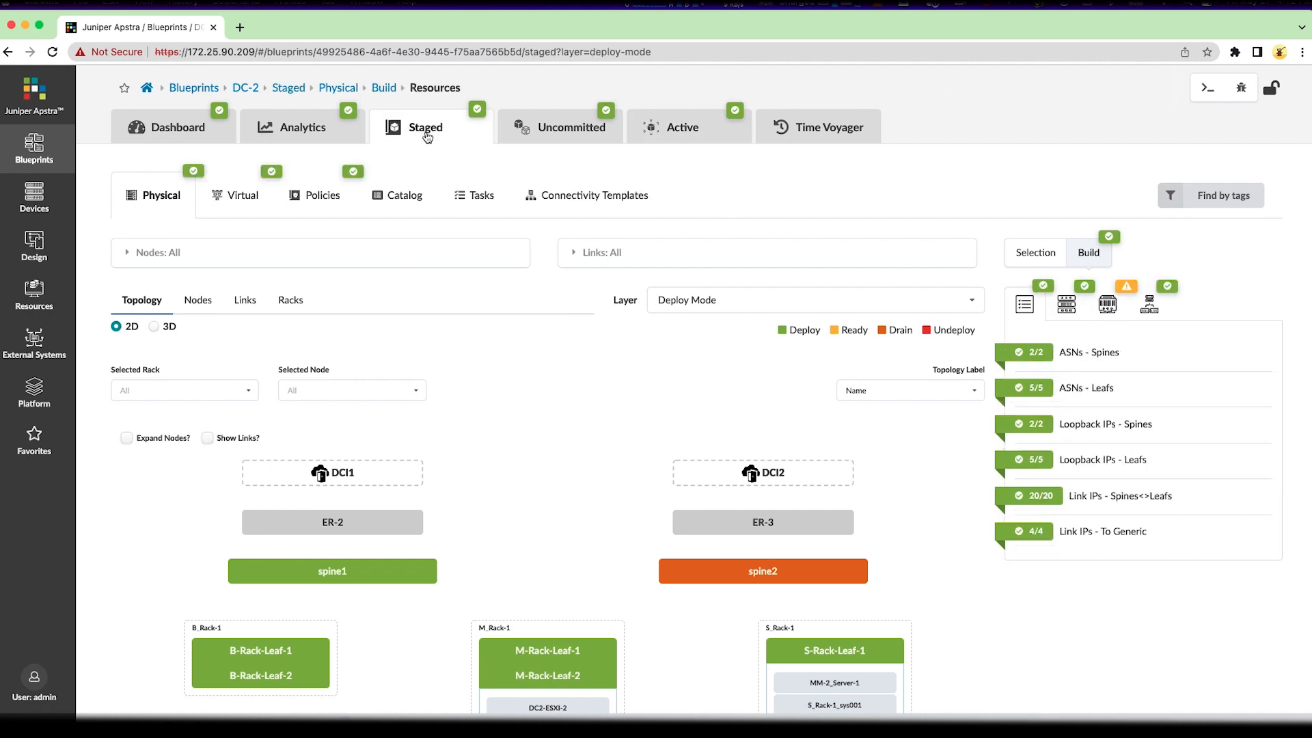
mouse_move(762, 571)
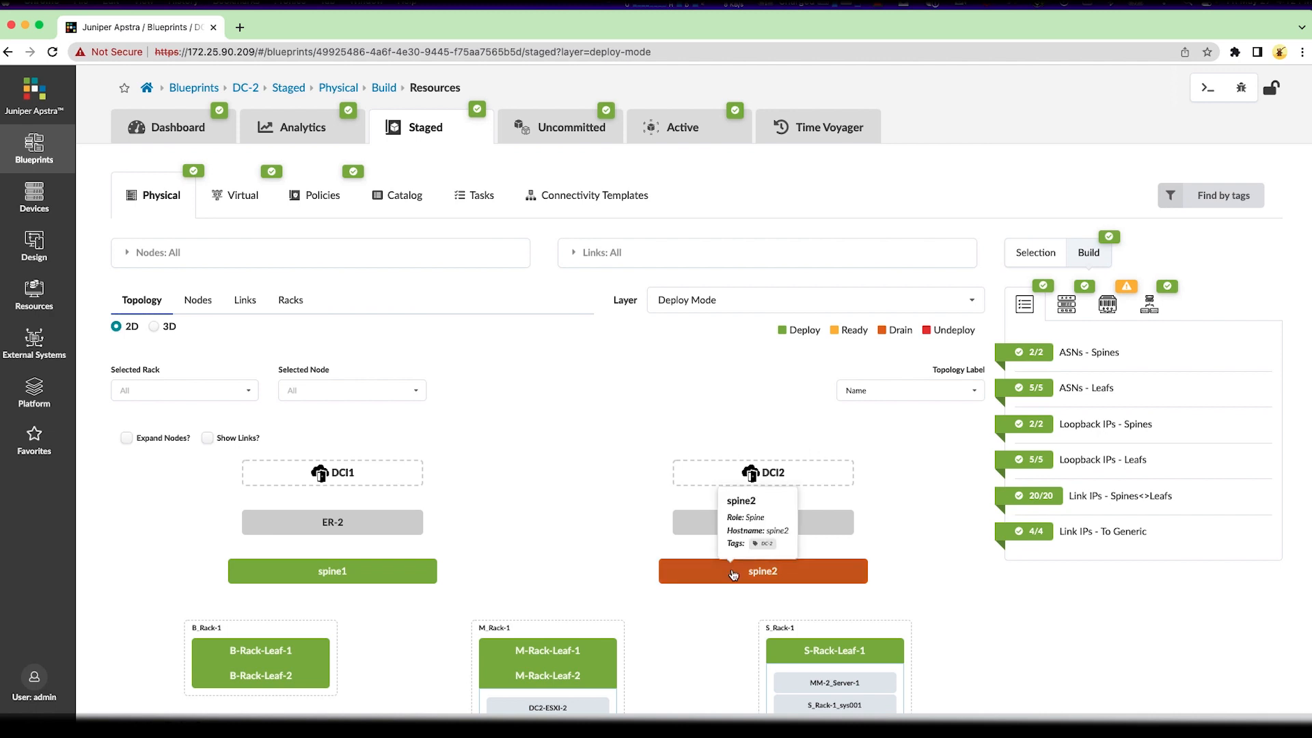
click(763, 571)
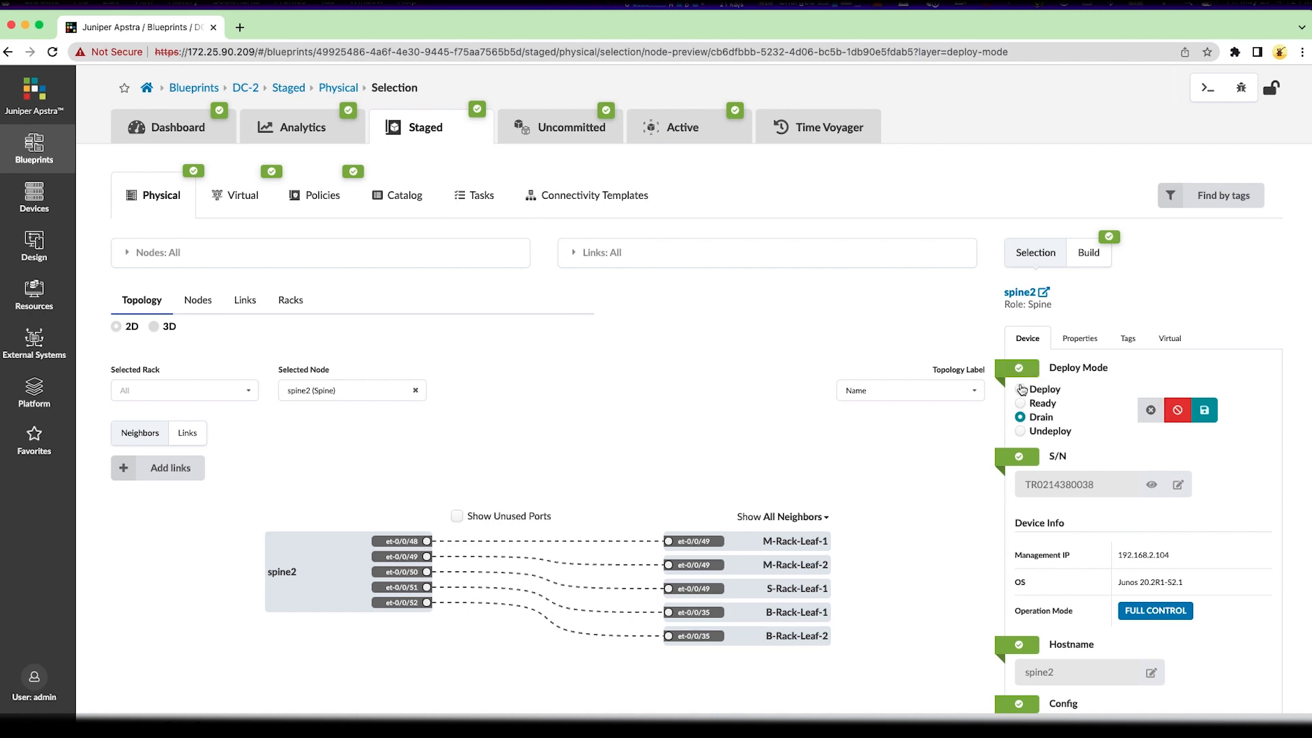
click(1020, 389)
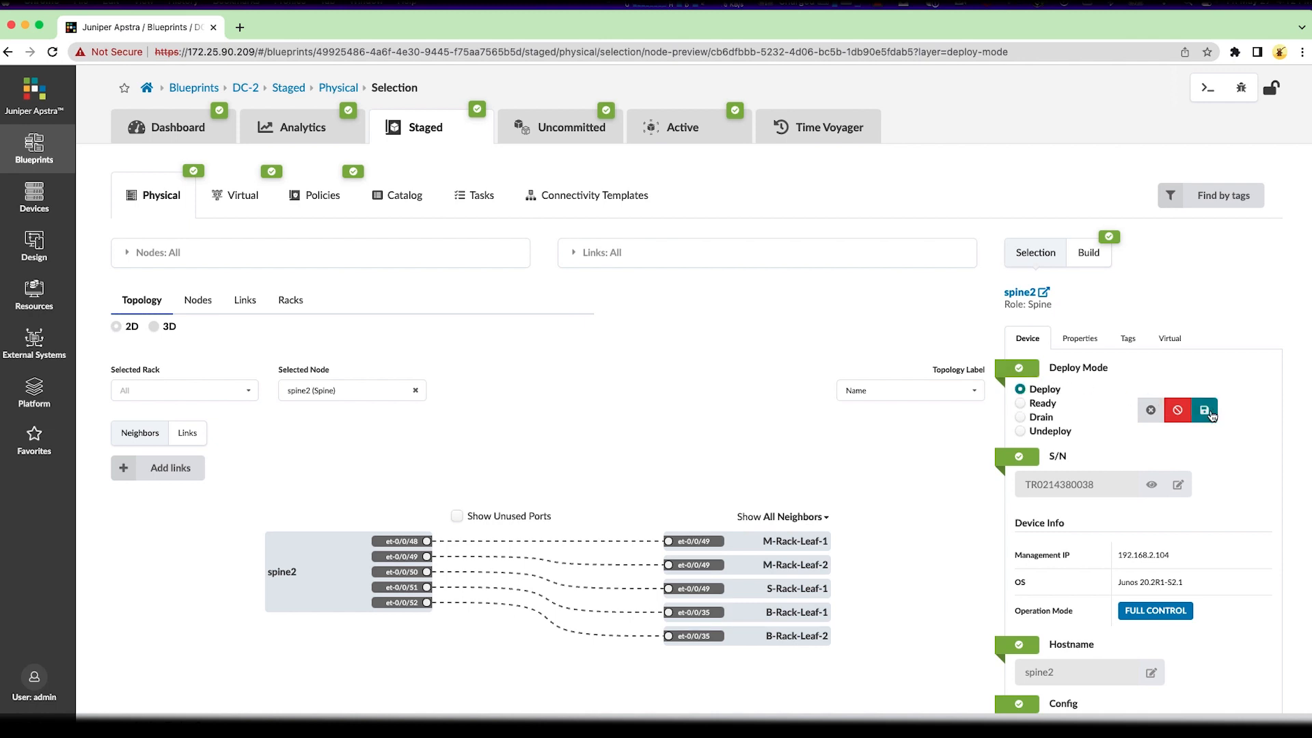
click(1205, 411)
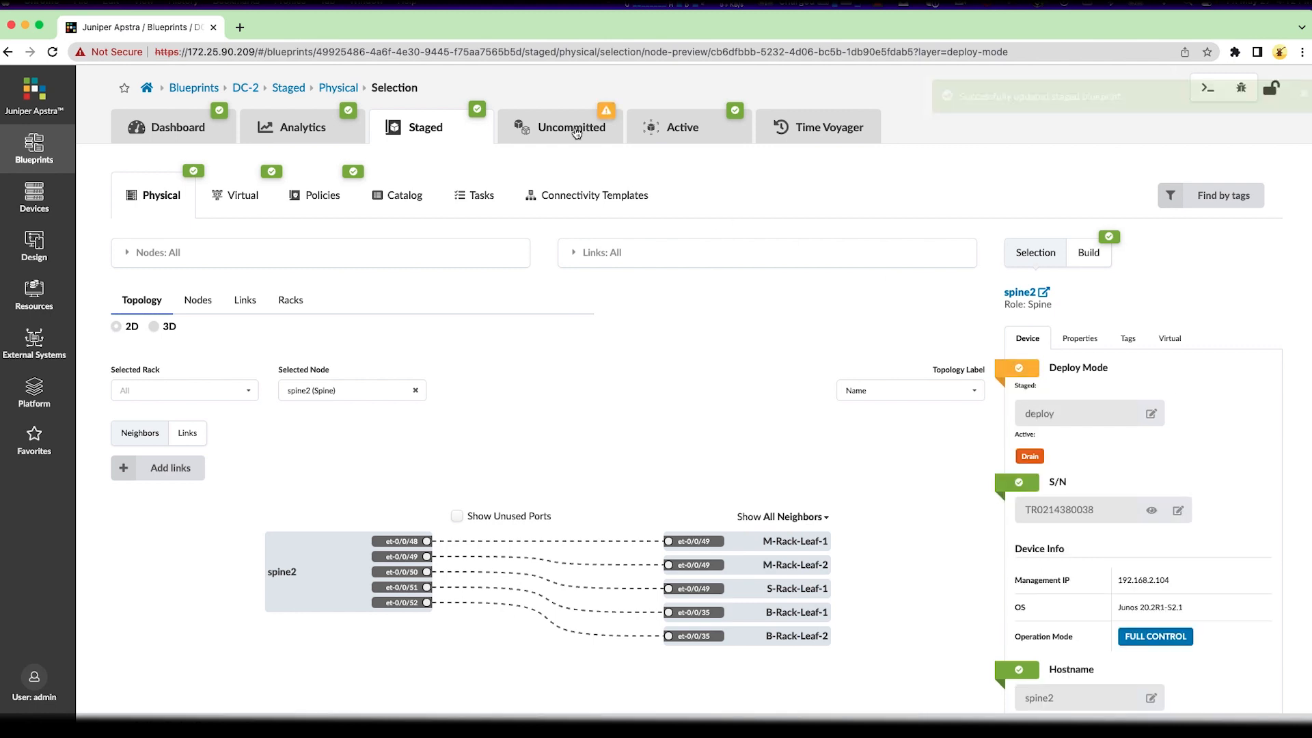
- Commit the spine2 change with the description 'Returning spine 2 to operation.'
click(572, 126)
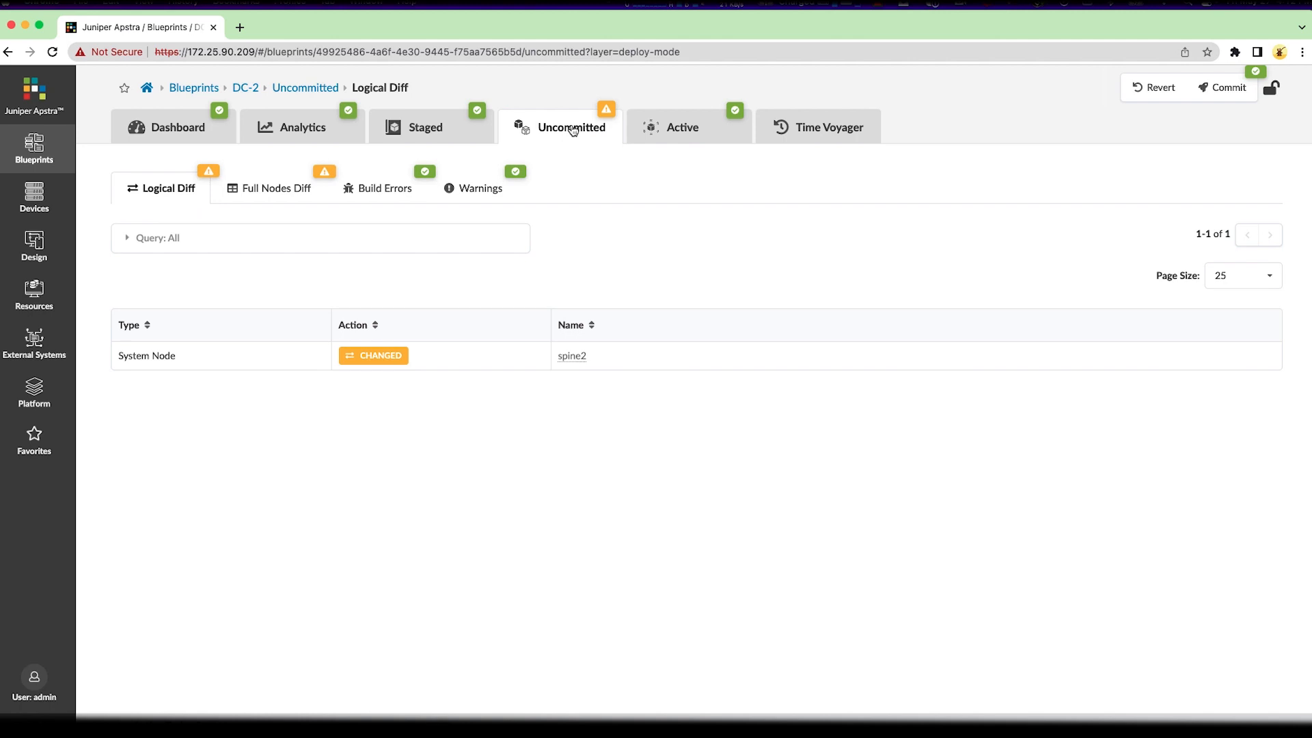
mouse_move(1227, 87)
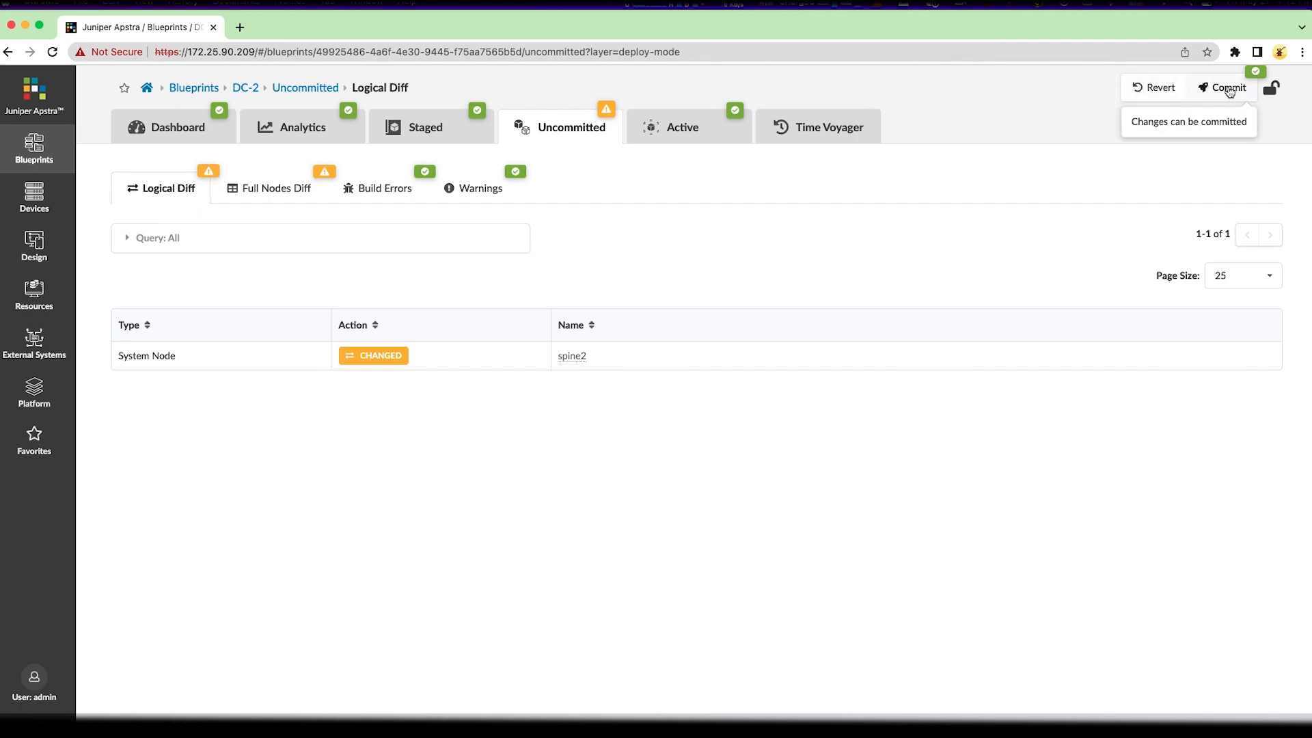
click(1226, 87)
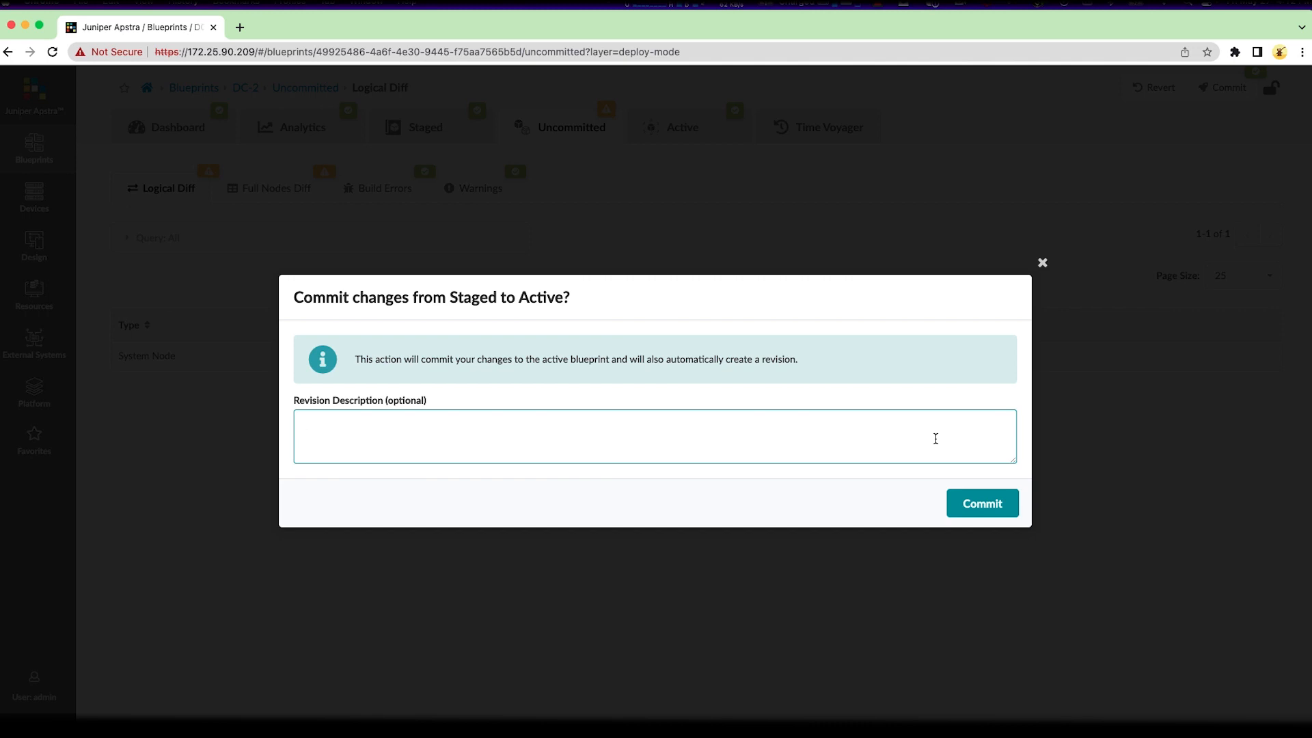
text(Returning spine 2 to operation.)
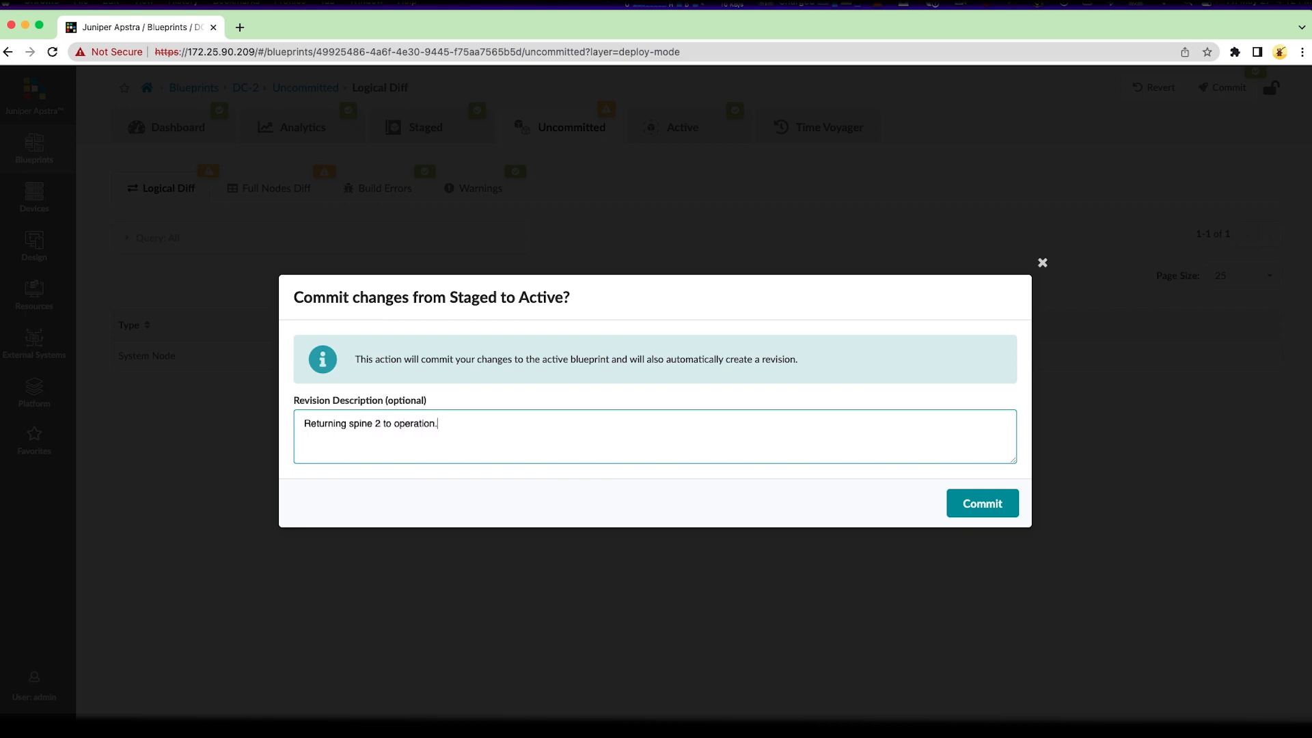
click(982, 503)
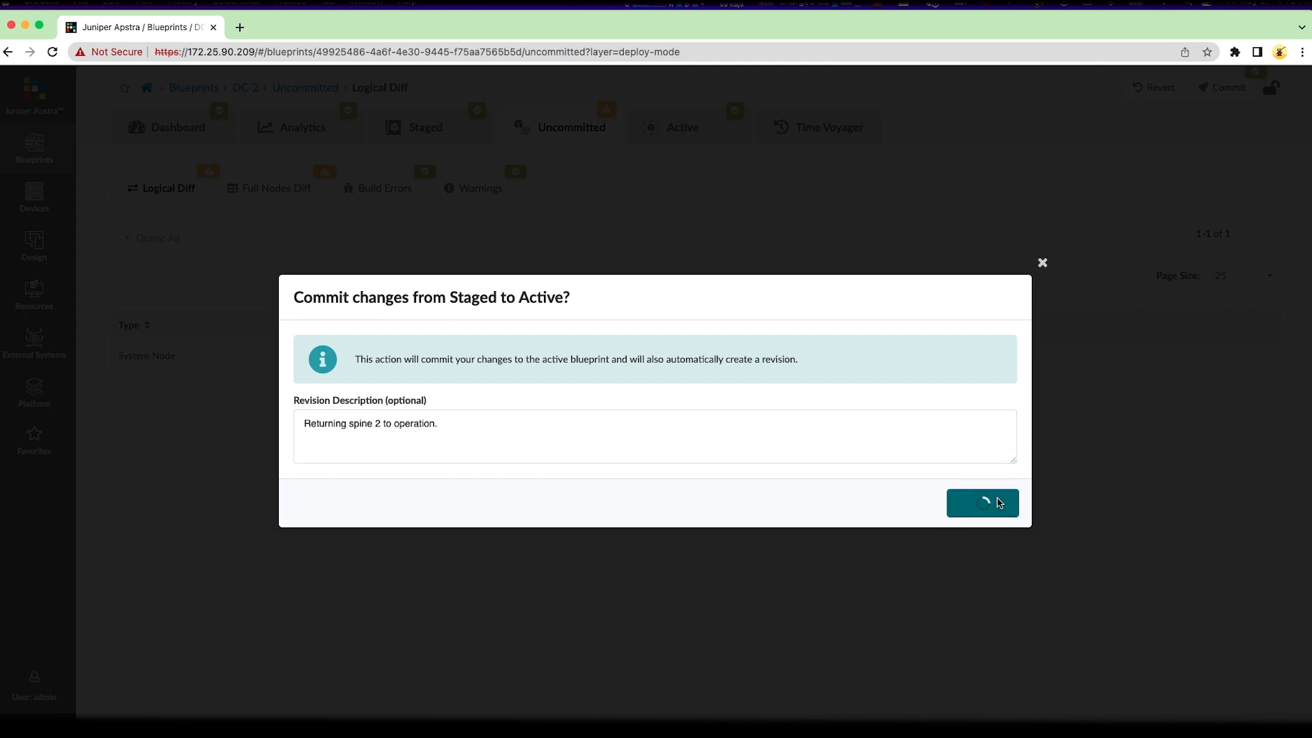
click(982, 503)
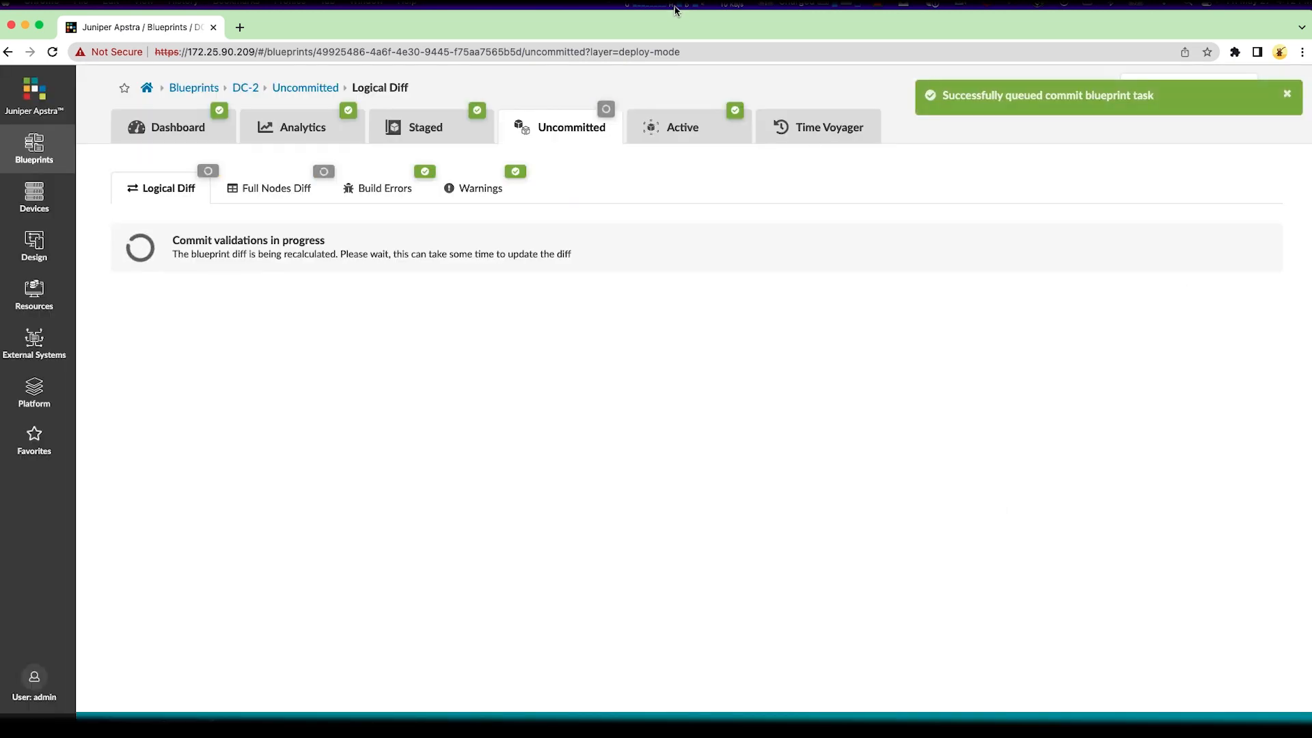
- Check the Active topology after the commit, then the Dashboard reporting seven configs succeeded and zero anomalies
click(684, 126)
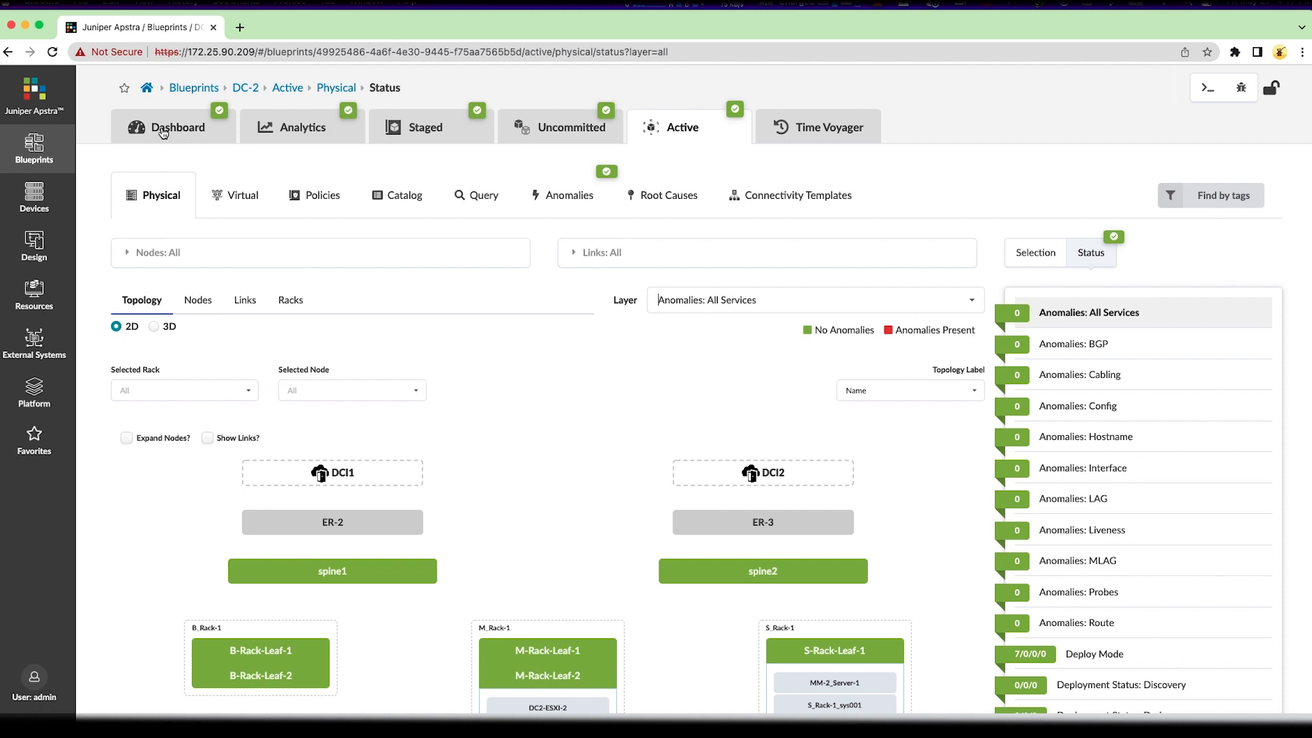
click(177, 127)
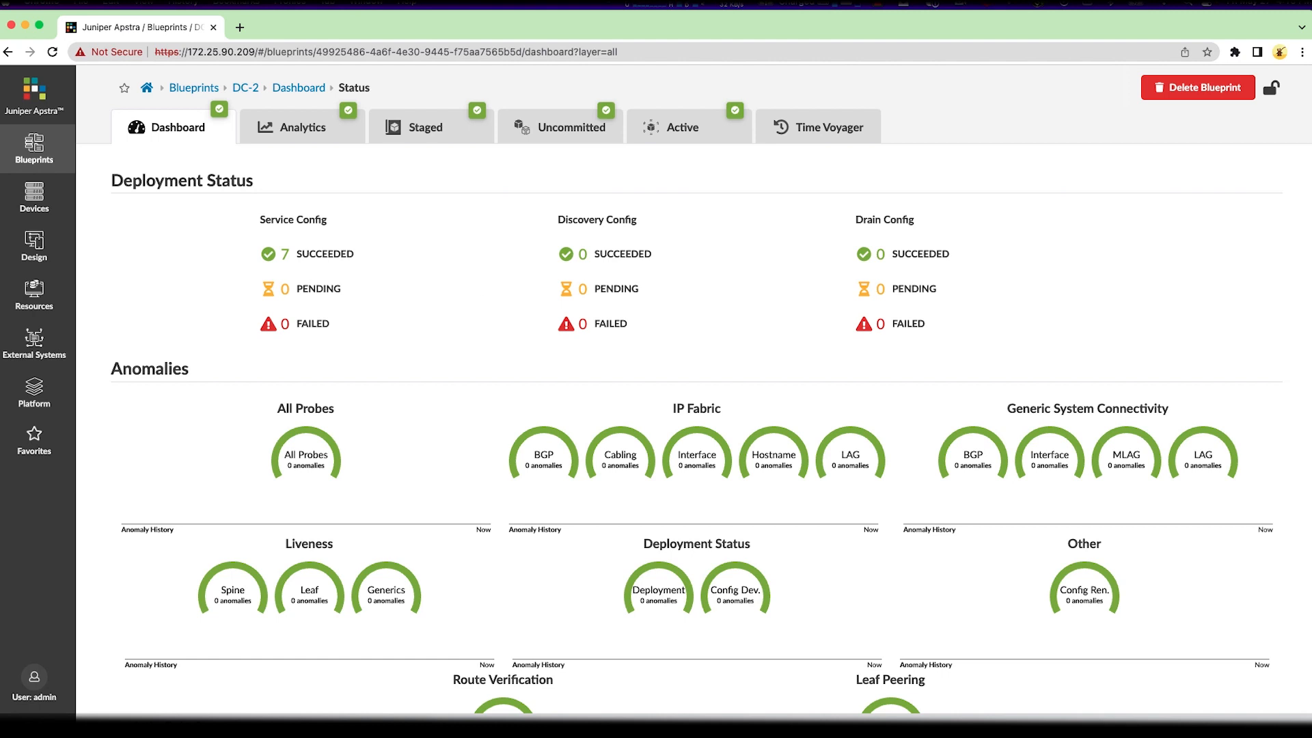